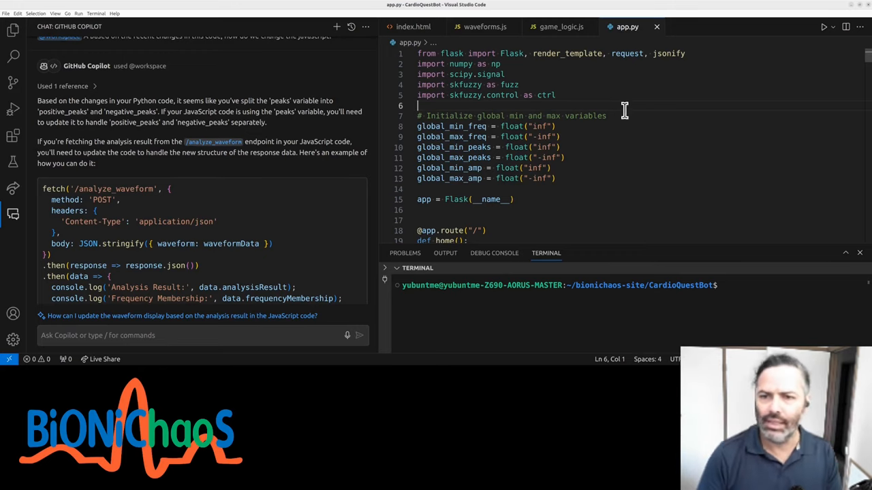
Place the ECG game window beside VS Code and respond to the shown waveform, reaching a score of 10
{"action": "double_click", "coordinate": [491, 73]}
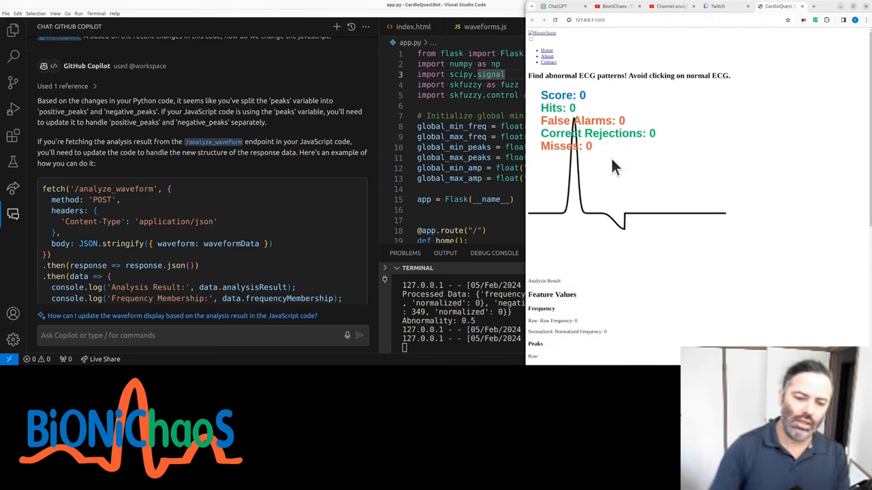
{"action": "left_click", "coordinate": [575, 143]}
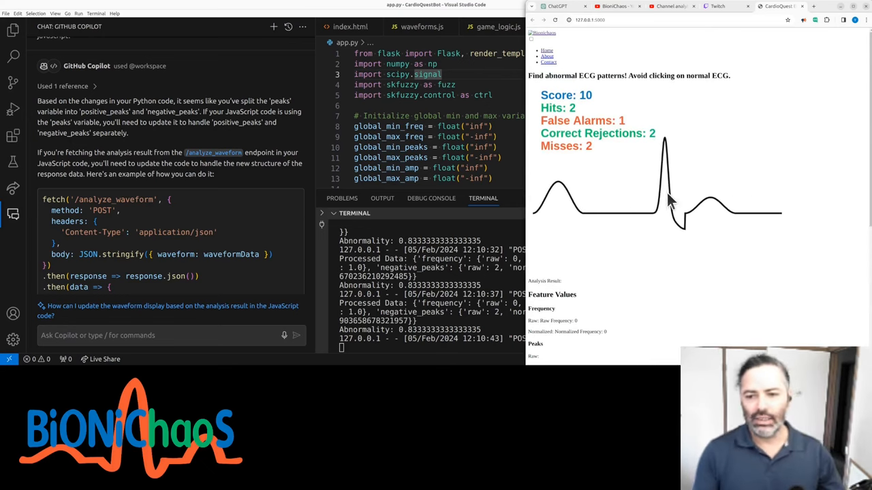
Tell ChatGPT that short, smart-casual responses are great
{"action": "left_click", "coordinate": [667, 198]}
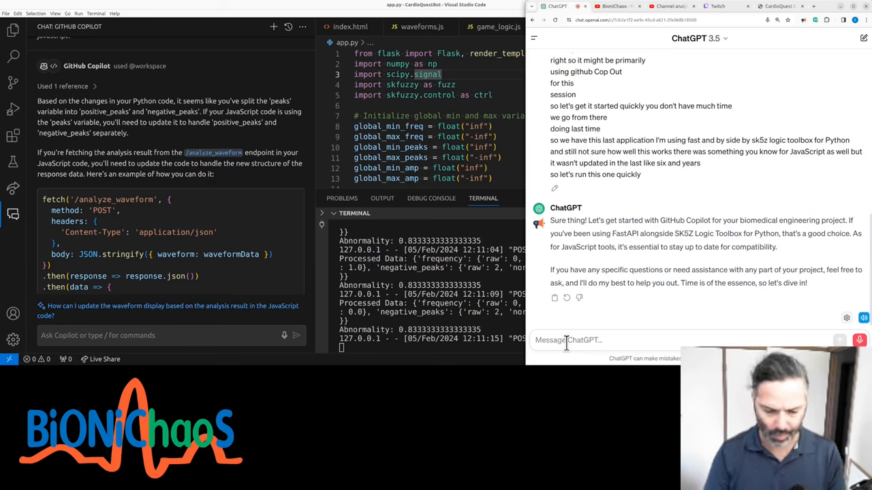
{"action": "type", "text": "okay short"}
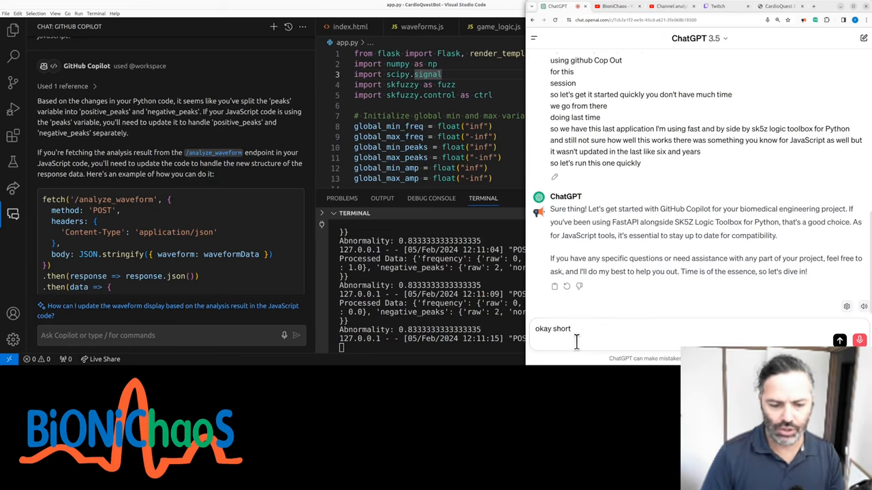
{"action": "type", "text": "short responses are great"}
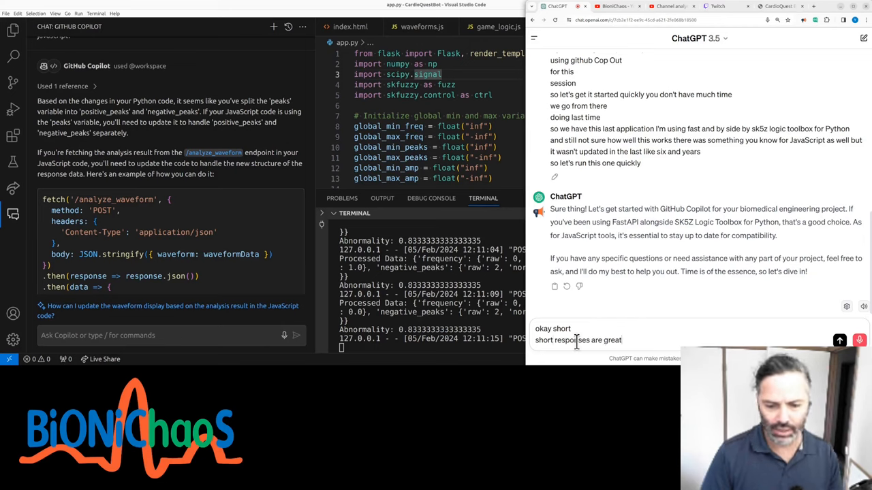
{"action": "type", "text": "I don't mind you trying to be funny I mean not funny just"}
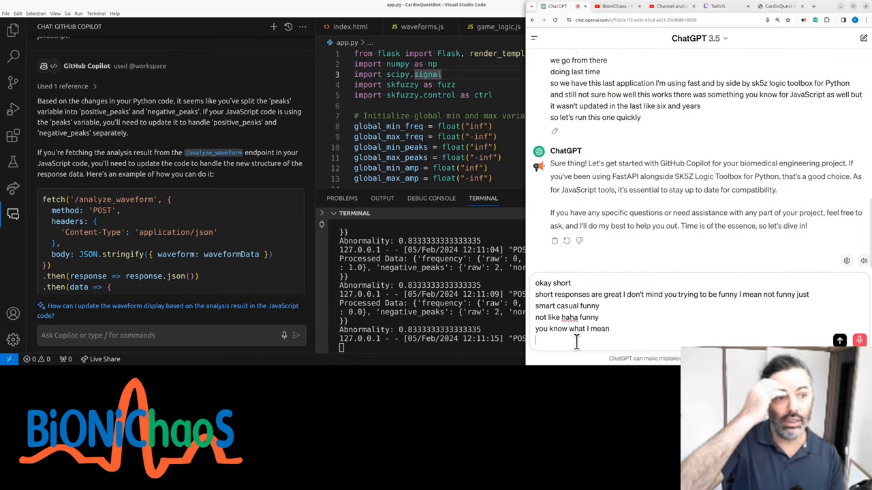
Explain that GitHub Copilot writes the code and some things aren't displaying on the HTML front end
{"action": "type", "text": "and now yes so we"}
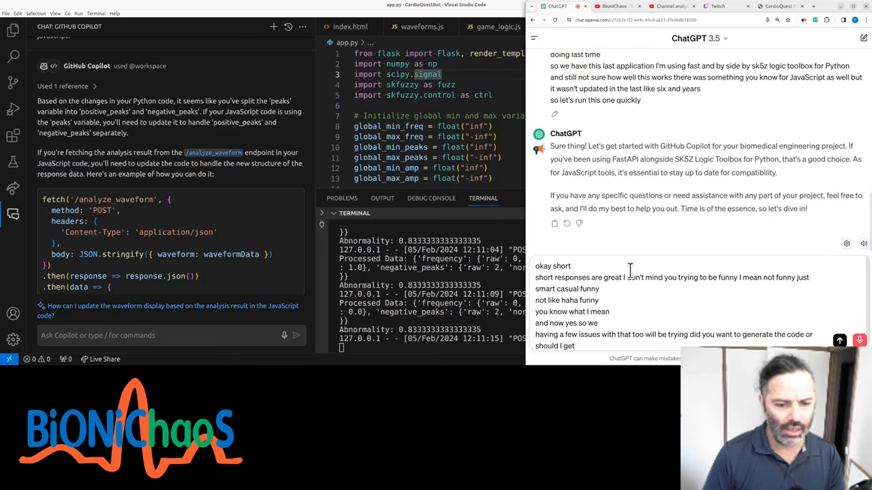
{"action": "type", "text": "github to do it"}
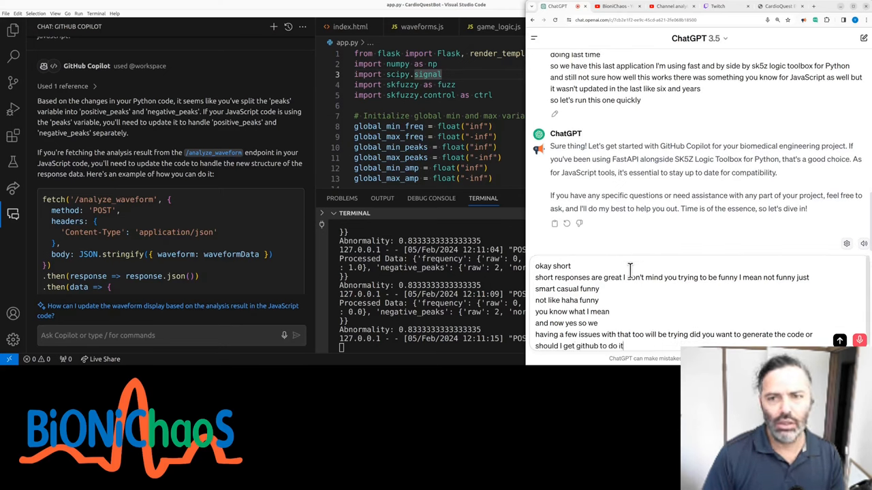
{"action": "type", "text": "and we have"}
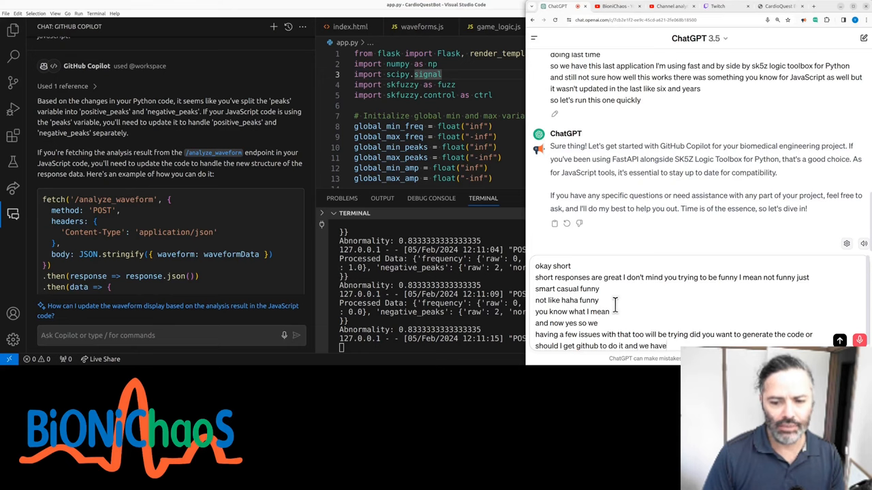
{"action": "type", "text": "some things not"}
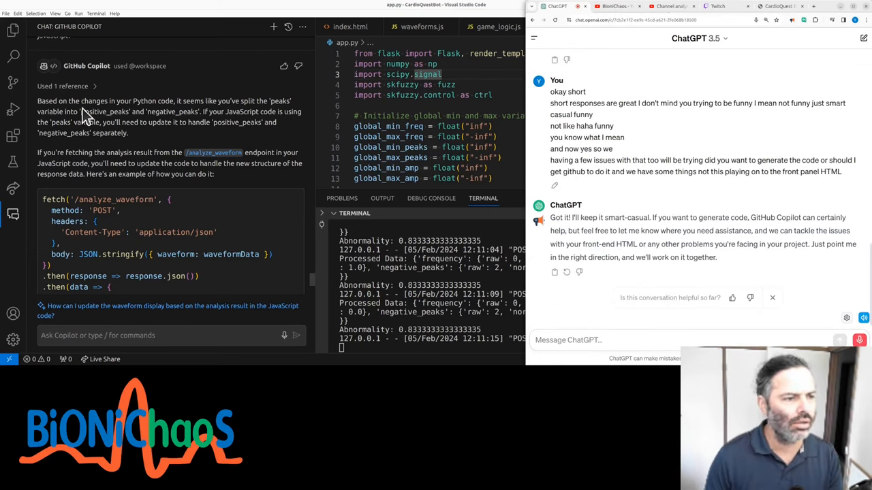
{"action": "mouse_move", "coordinate": [55, 121]}
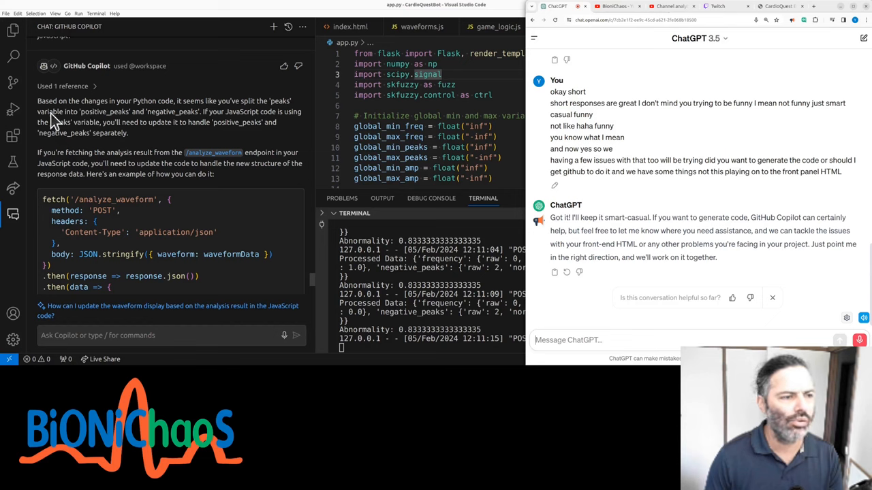
{"action": "scroll", "scroll_direction": "down", "scroll_amount": 3}
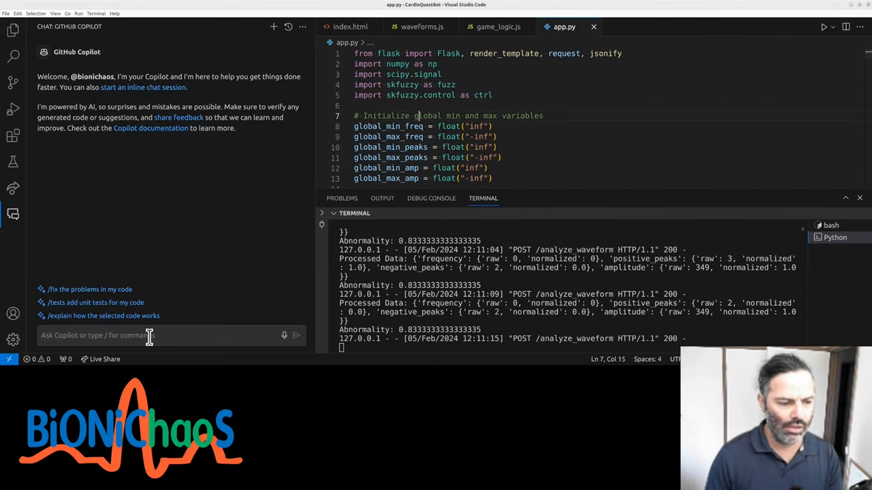
{"action": "type", "text": "/"}
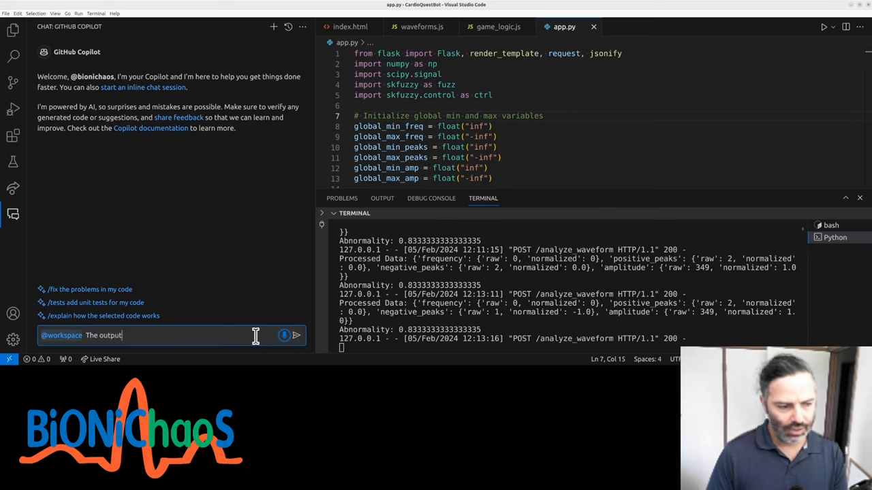
{"action": "type", "text": "of the fuzzy logic algorithm is not displa"}
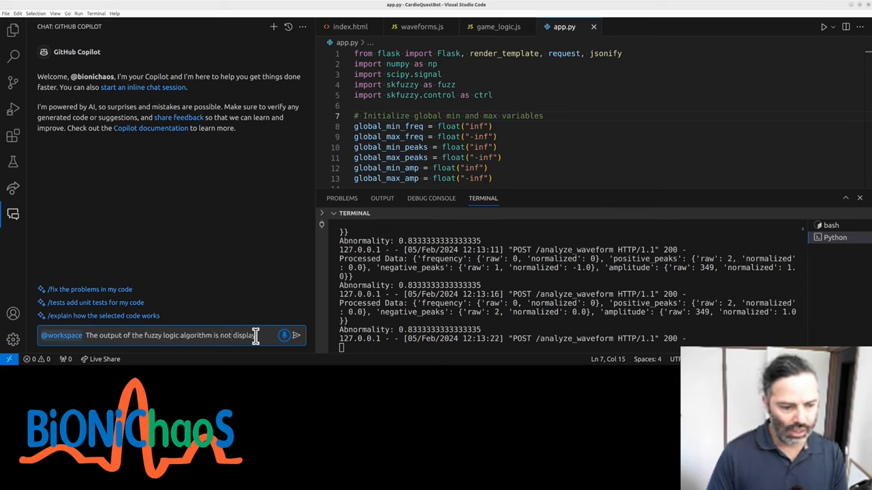
{"action": "type", "text": "on the front panel"}
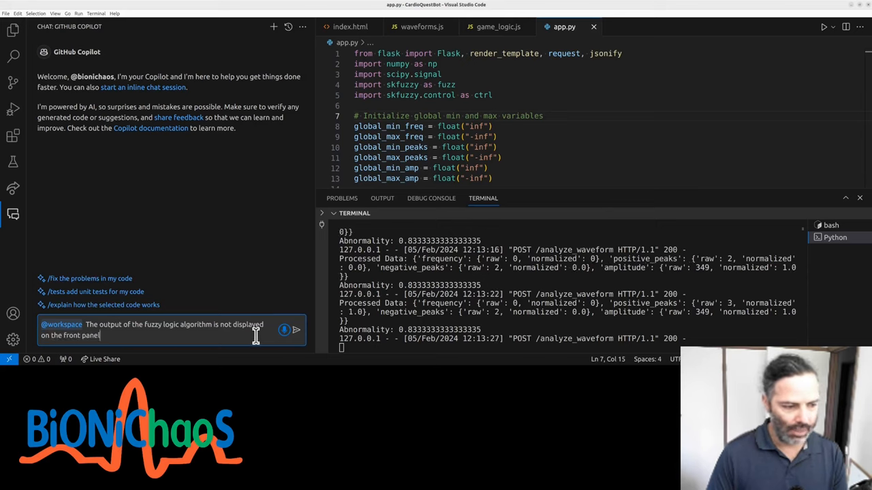
{"action": "type", "text": "HTML page"}
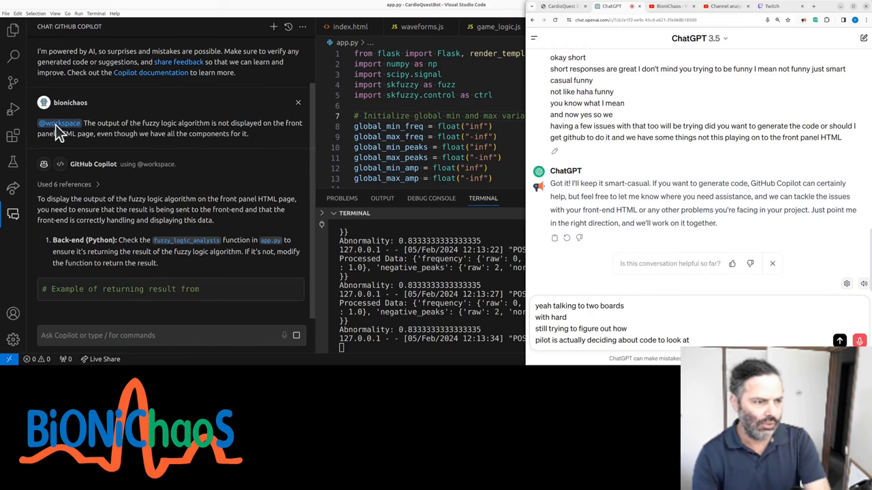
Review fuzzy_logic_analysis in app.py and Copilot's AJAX suggestion, then bring up game_logic.js
{"action": "scroll", "scroll_direction": "down", "scroll_amount": 3}
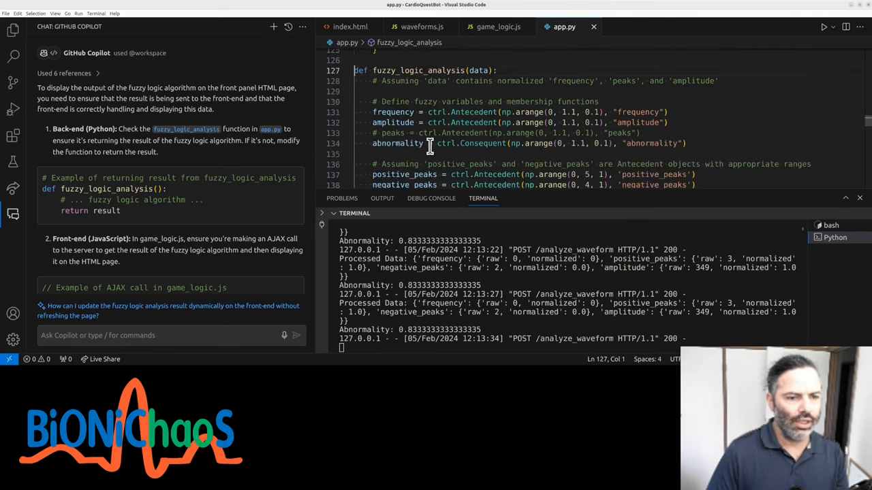
{"action": "scroll", "scroll_direction": "down", "scroll_amount": 3}
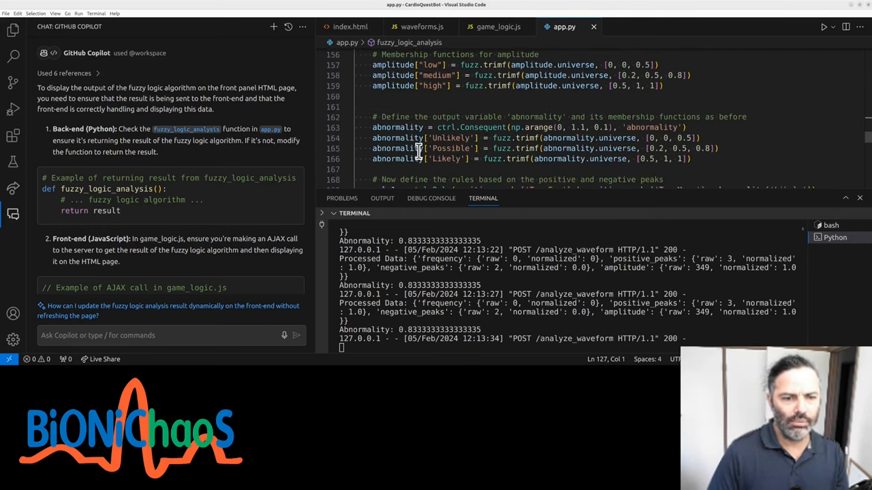
{"action": "scroll", "scroll_direction": "down", "scroll_amount": 3}
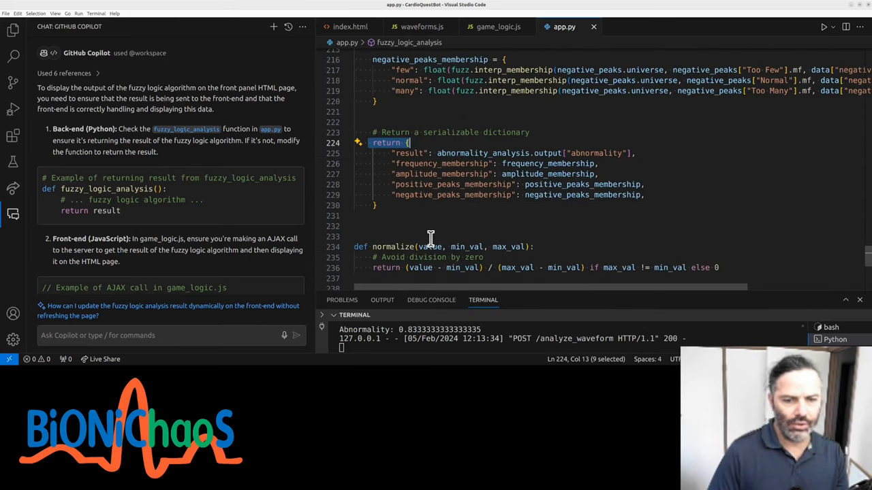
{"action": "scroll", "scroll_direction": "down", "scroll_amount": 3}
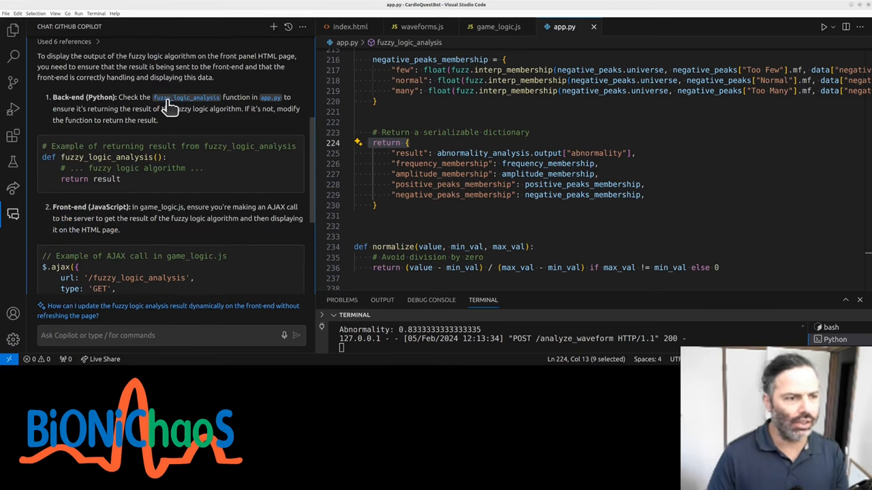
{"action": "scroll", "scroll_direction": "down", "scroll_amount": 3}
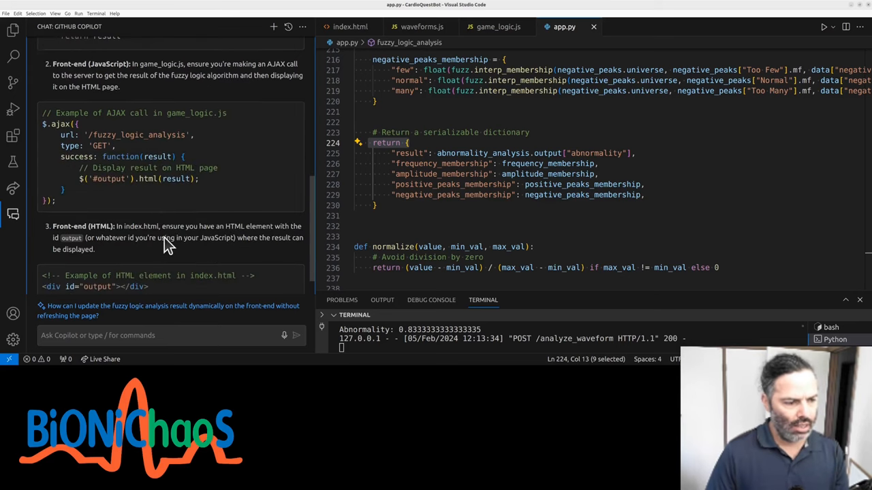
{"action": "left_click", "coordinate": [499, 27]}
{"action": "type", "text": "ajax"}
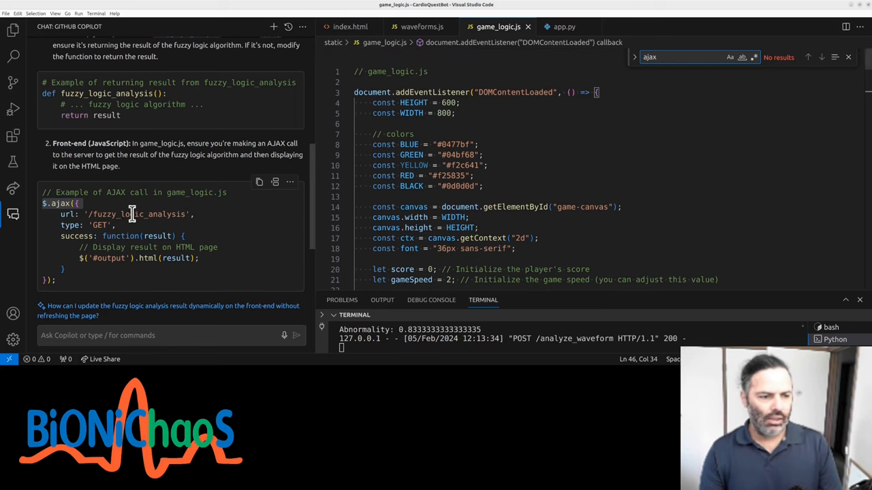
Search game_logic.js for fuzzy_logic_analysis (no matches), then for POST and GET request methods
{"action": "double_click", "coordinate": [136, 213]}
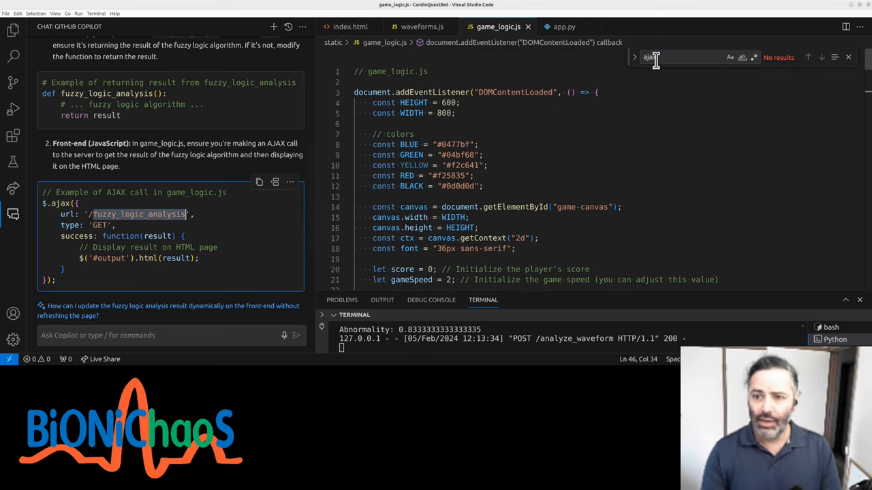
{"action": "type", "text": "fuzzy_logic_analysis"}
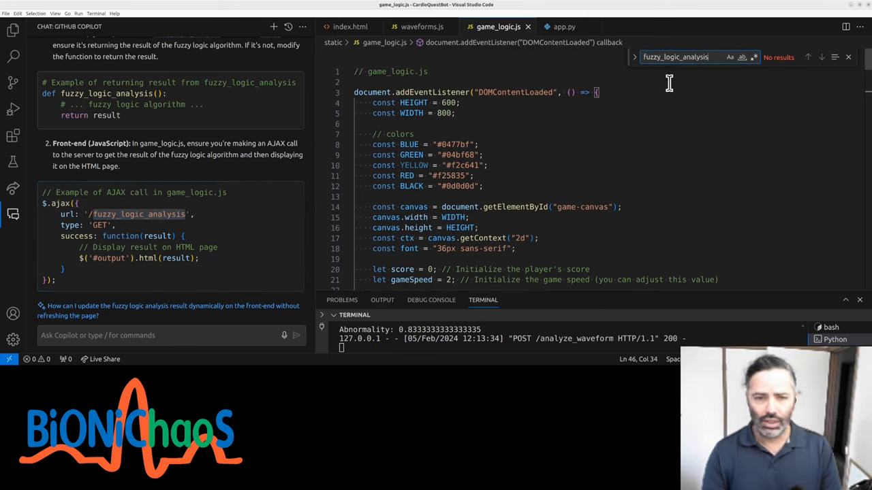
{"action": "scroll", "scroll_direction": "down", "scroll_amount": 3}
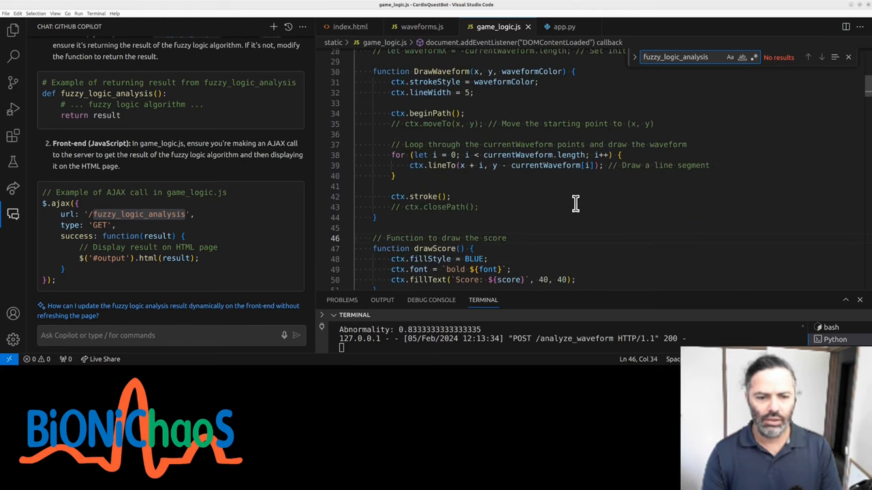
{"action": "scroll", "scroll_direction": "down", "scroll_amount": 3}
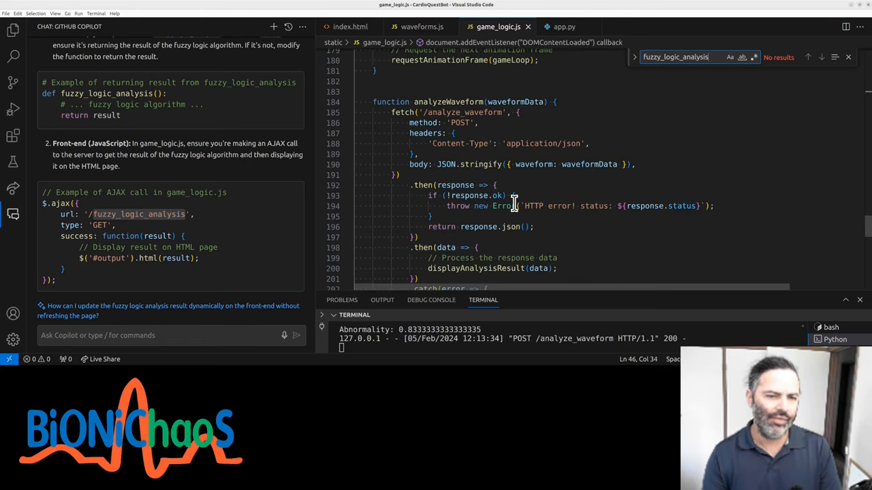
{"action": "type", "text": "POST"}
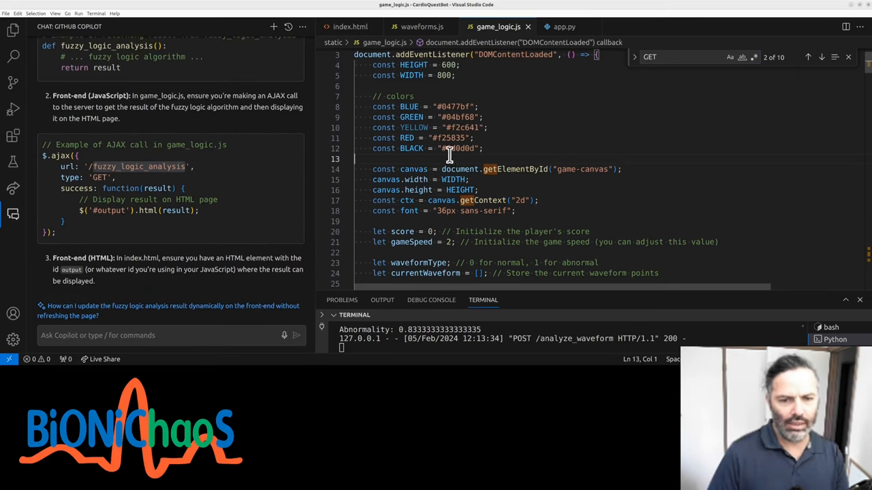
Ask Copilot how to update the code given there's no Ajax request but existing fetch calls
{"action": "left_click", "coordinate": [283, 335]}
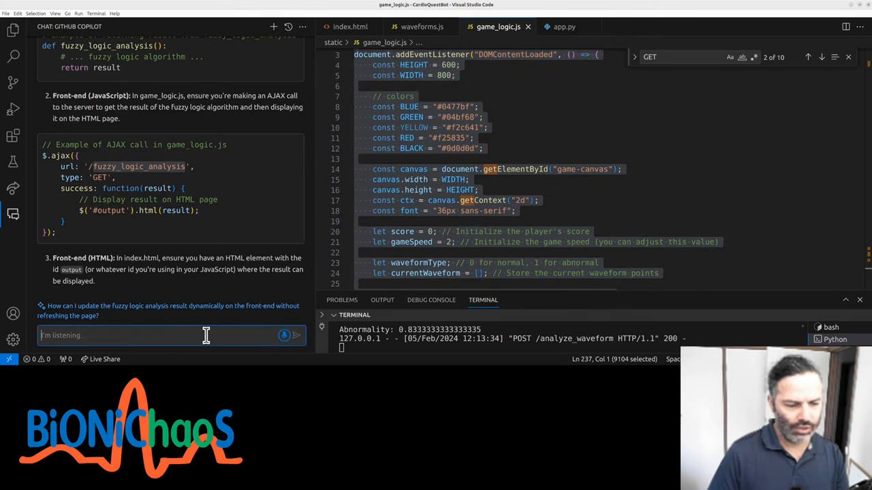
{"action": "type", "text": "So based on the previous"}
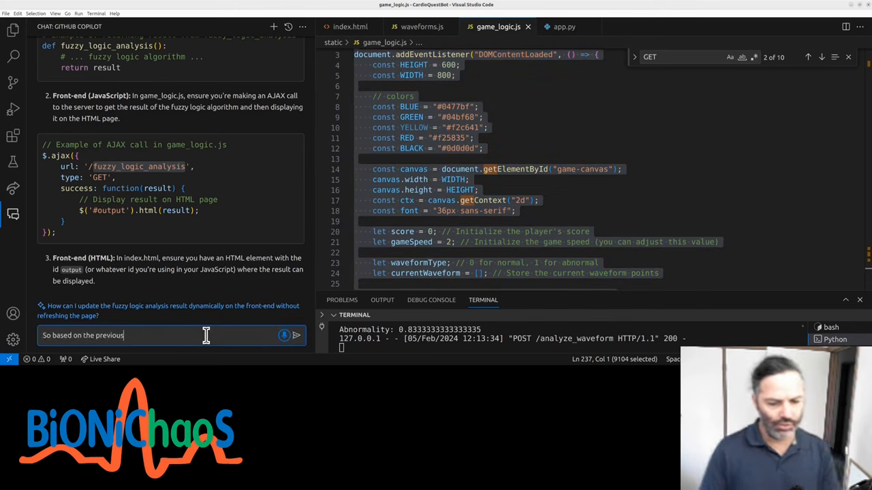
{"action": "type", "text": "response, how to update this code? I do not"}
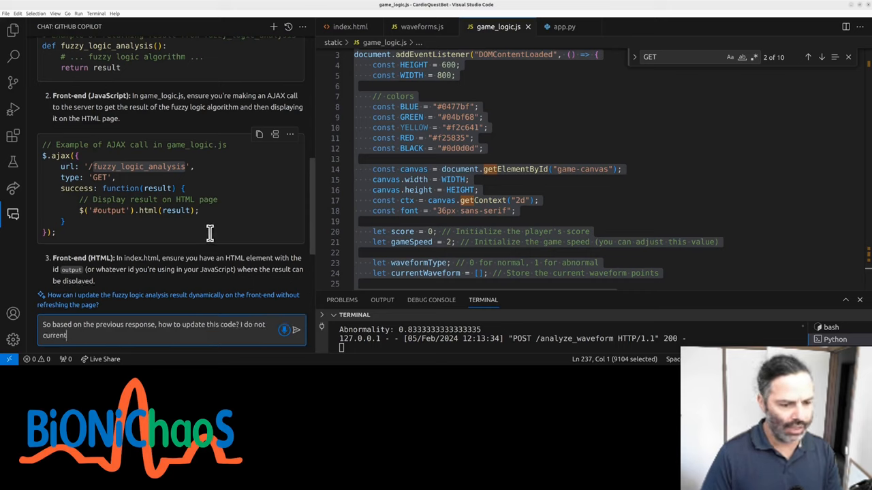
{"action": "type", "text": "ly have an Ajax request, but i"}
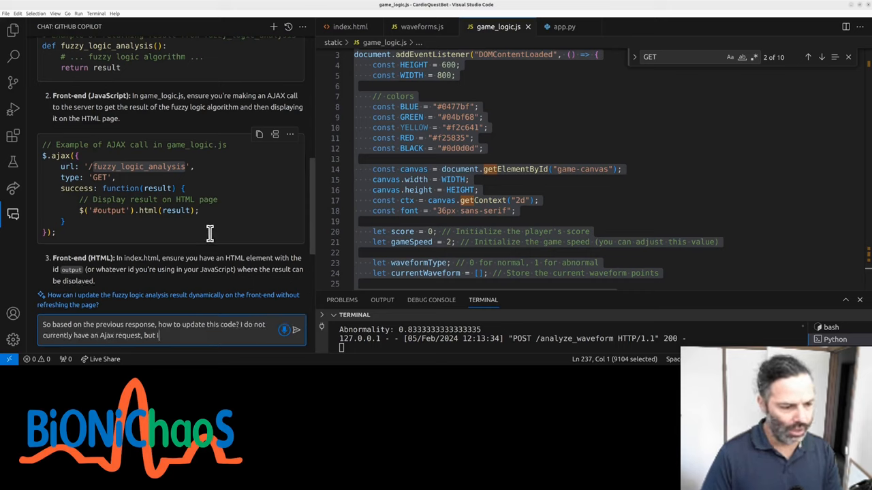
{"action": "type", "text": "I do have some"}
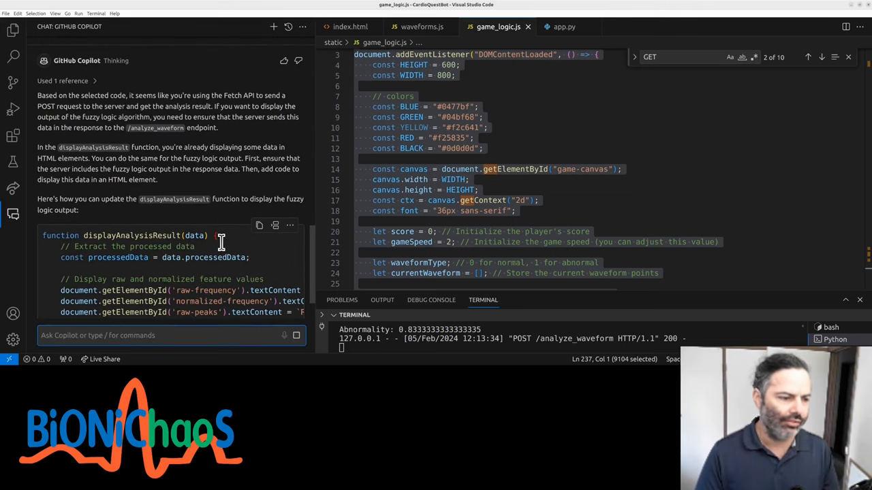
Review the suggested displayAnalysisResult function and select its name in the answer
{"action": "scroll", "scroll_direction": "down", "scroll_amount": 3}
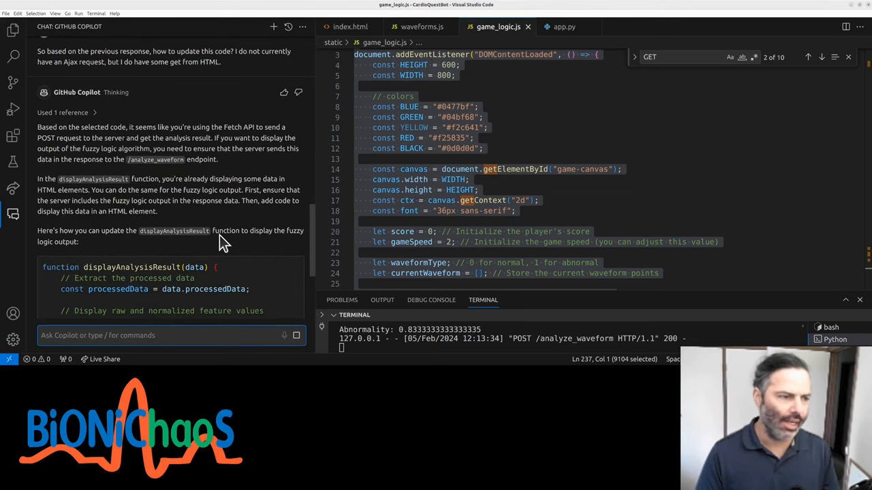
{"action": "scroll", "scroll_direction": "down", "scroll_amount": 3}
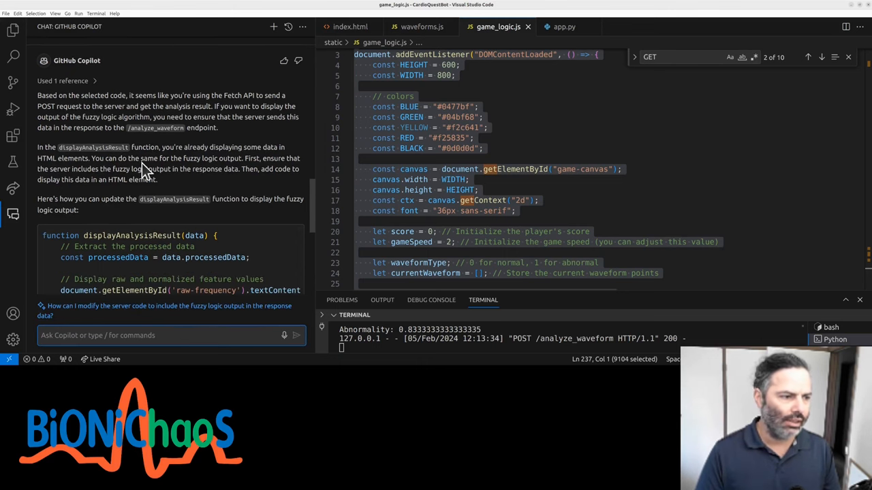
{"action": "mouse_move", "coordinate": [89, 152]}
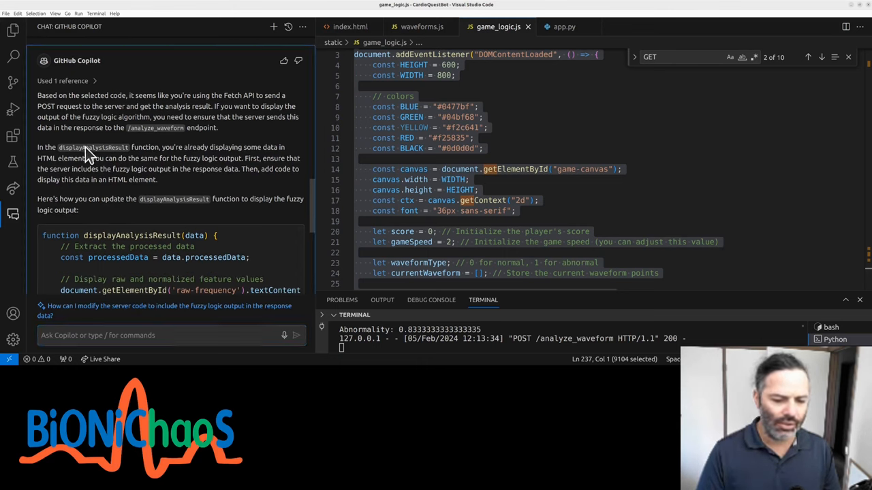
{"action": "left_click_drag", "start_coordinate": [38, 147], "coordinate": [157, 179]}
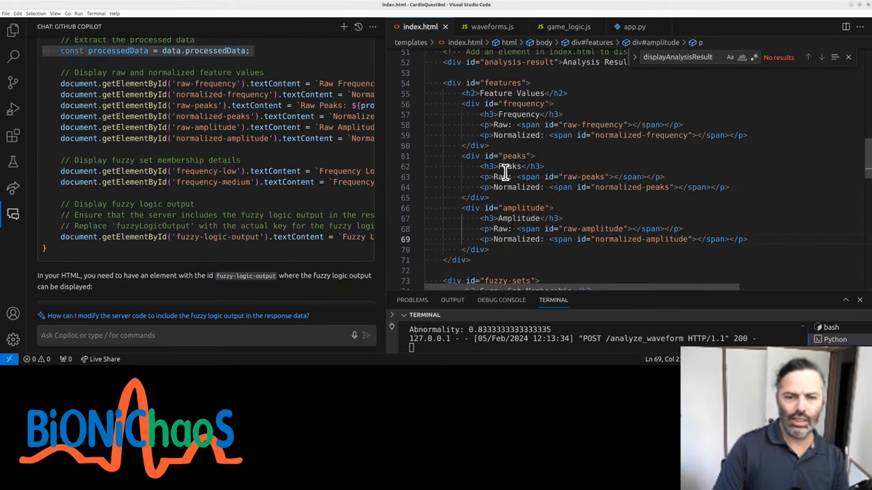
{"action": "mouse_move", "coordinate": [509, 158]}
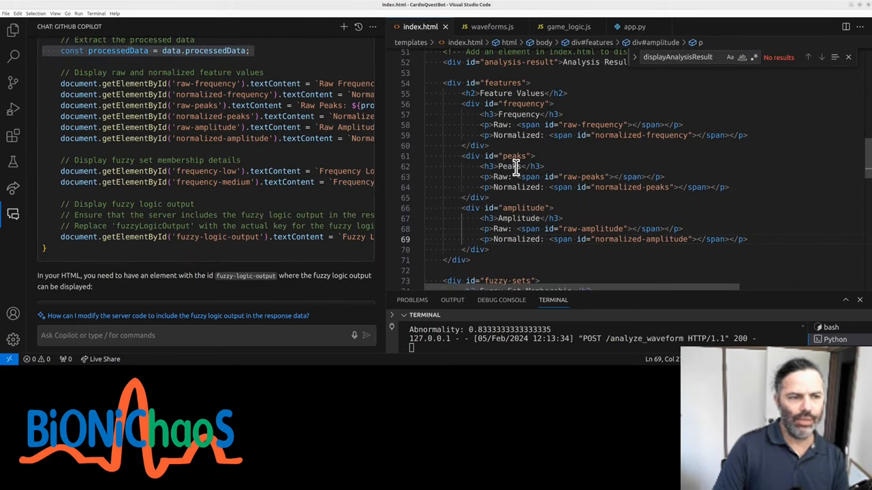
{"action": "double_click", "coordinate": [515, 155]}
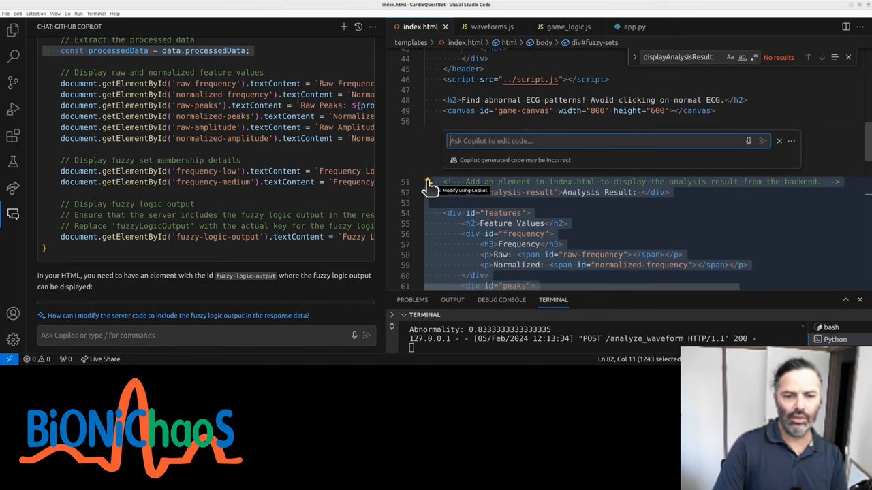
{"action": "type", "text": "/"}
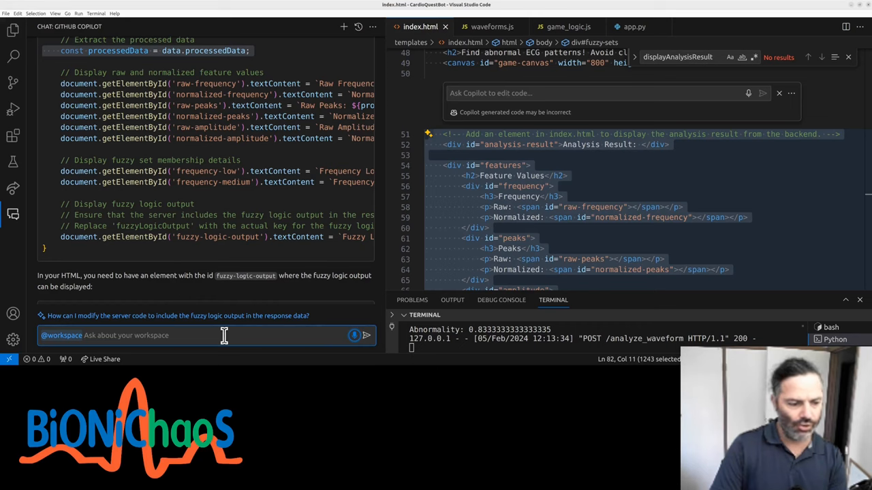
Ask Copilot whether the JavaScript element IDs match the HTML, then view the ID-setting code in game_logic.js
{"action": "type", "text": "Can we make sure"}
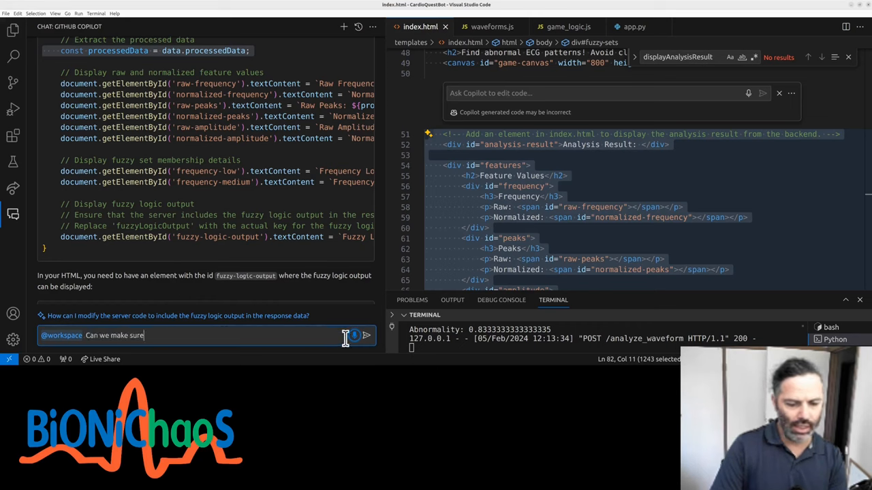
{"action": "type", "text": "their ids match"}
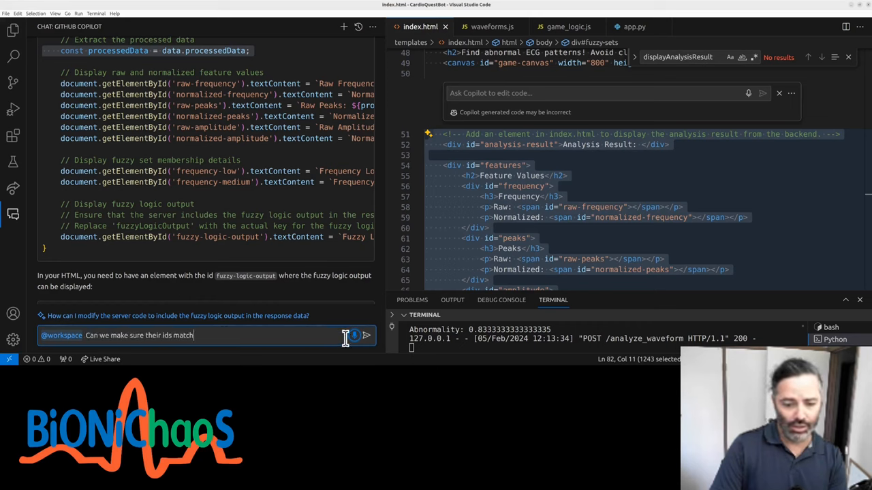
{"action": "type", "text": "in javascript to what"}
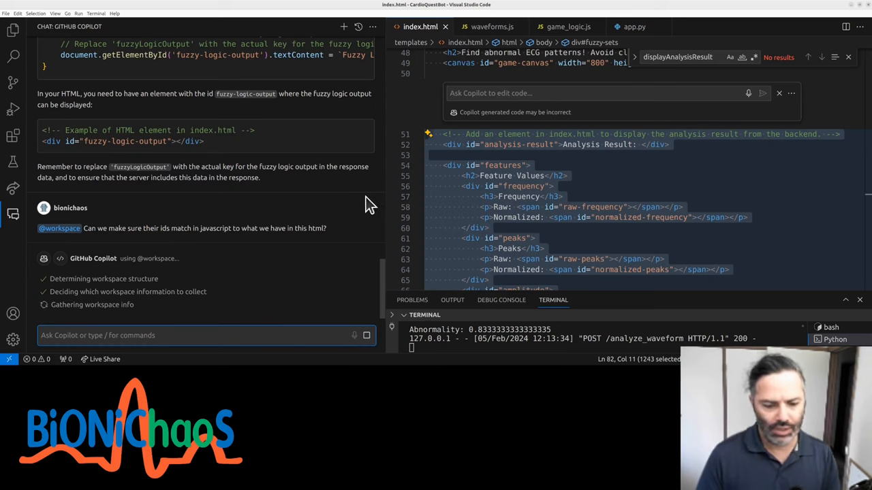
{"action": "left_click", "coordinate": [566, 27]}
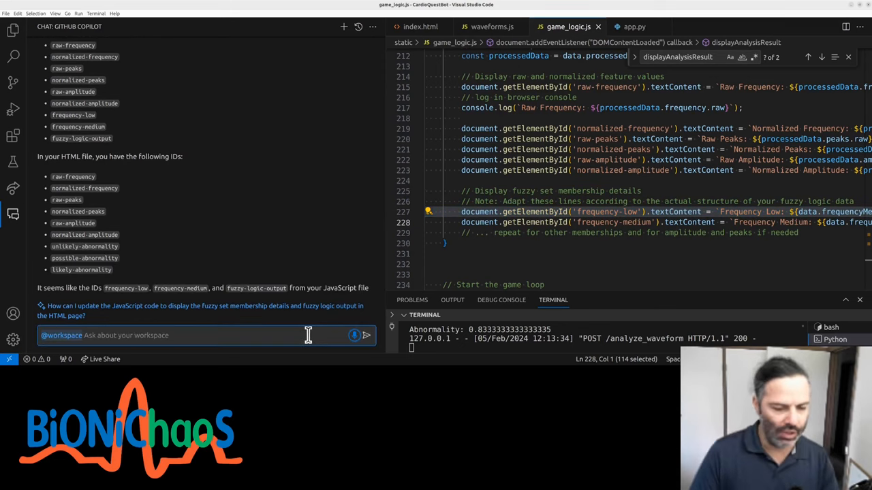
Ask Copilot to display essentially all fuzzy logic output, then open app.py from its answer
{"action": "type", "text": "We do want to display"}
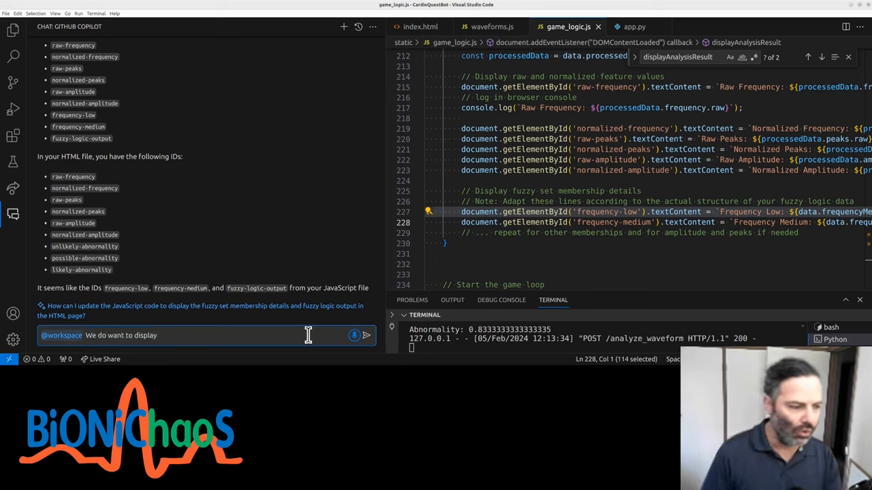
{"action": "type", "text": "essentially all the output of the"}
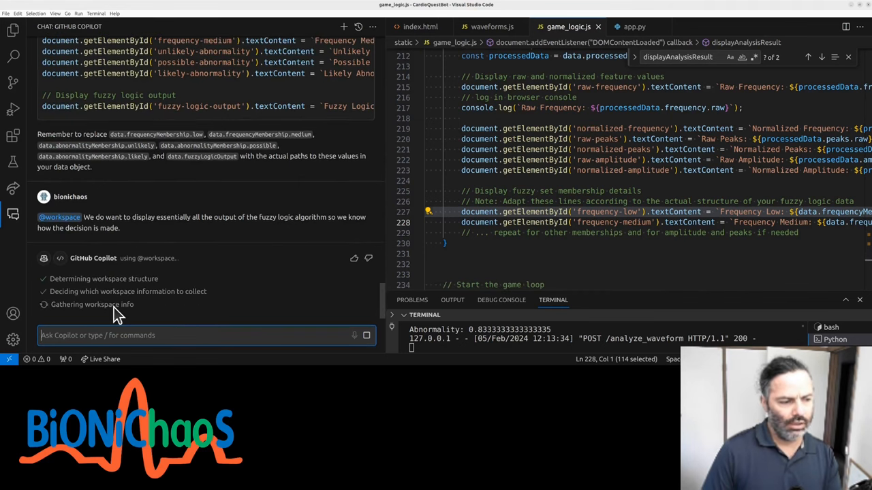
{"action": "mouse_move", "coordinate": [150, 272]}
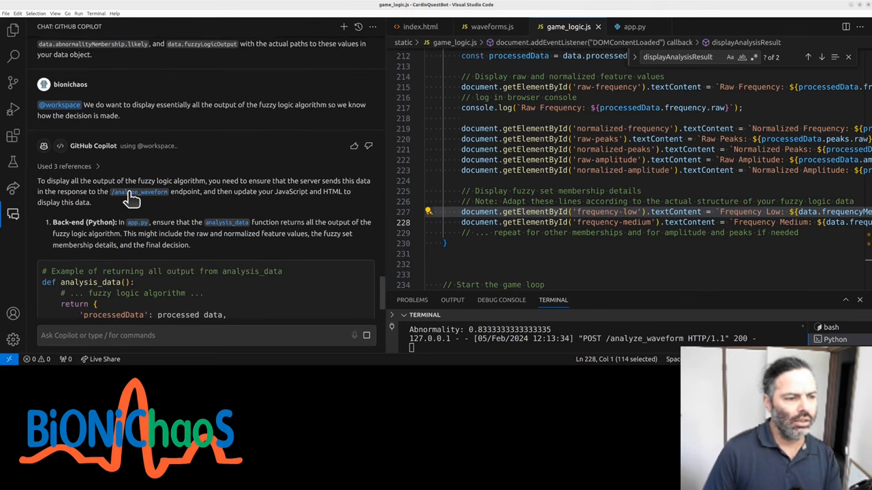
{"action": "mouse_move", "coordinate": [218, 229]}
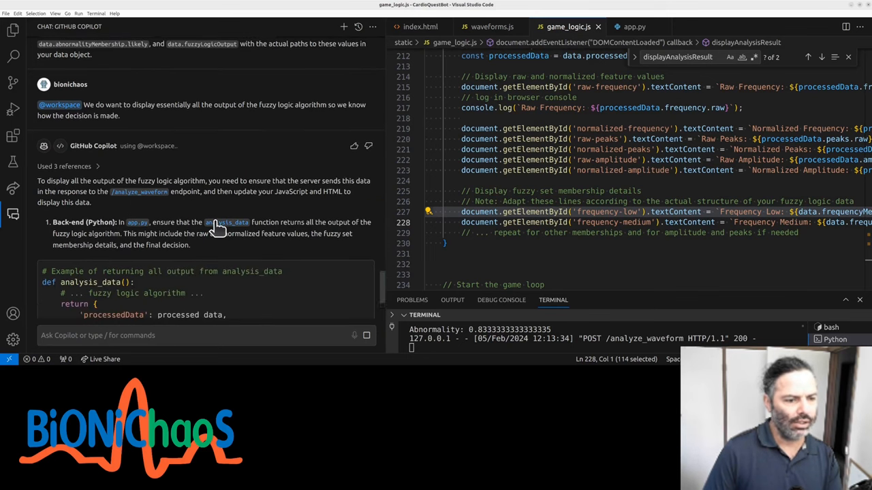
{"action": "left_click", "coordinate": [491, 27]}
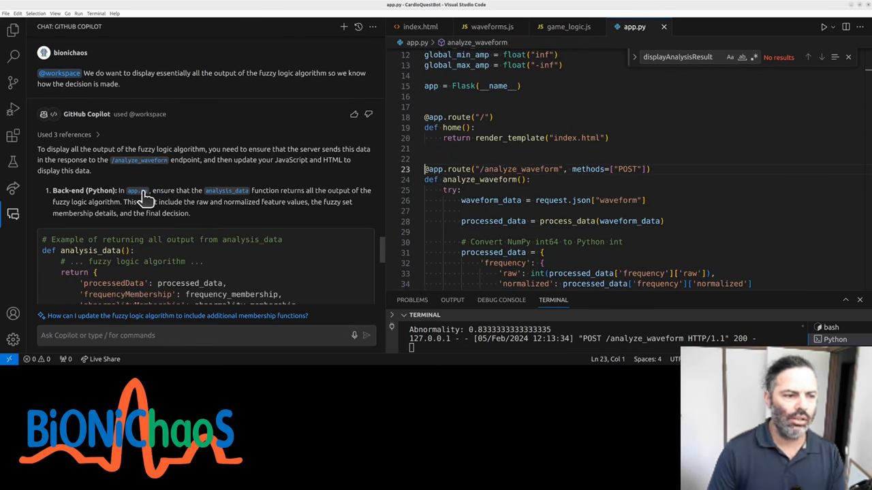
{"action": "mouse_move", "coordinate": [221, 198]}
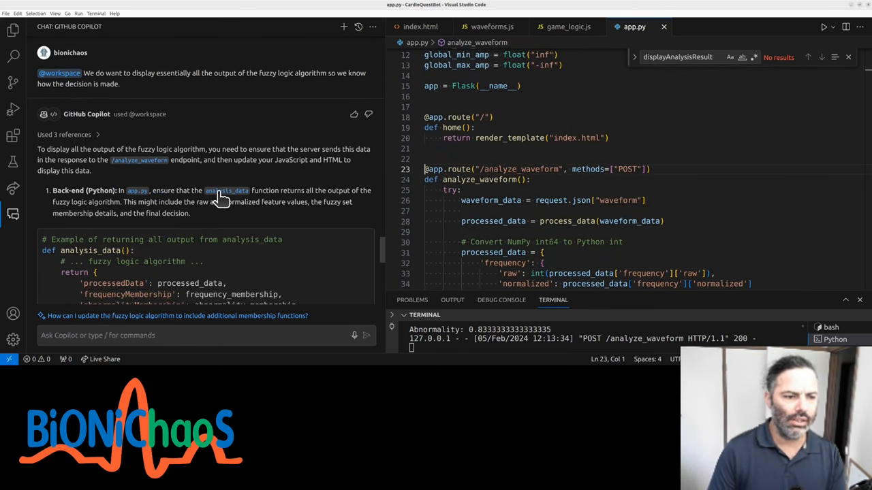
Check where analysis_data is built and used in app.py against Copilot's back-end advice
{"action": "scroll", "scroll_direction": "down", "scroll_amount": 3}
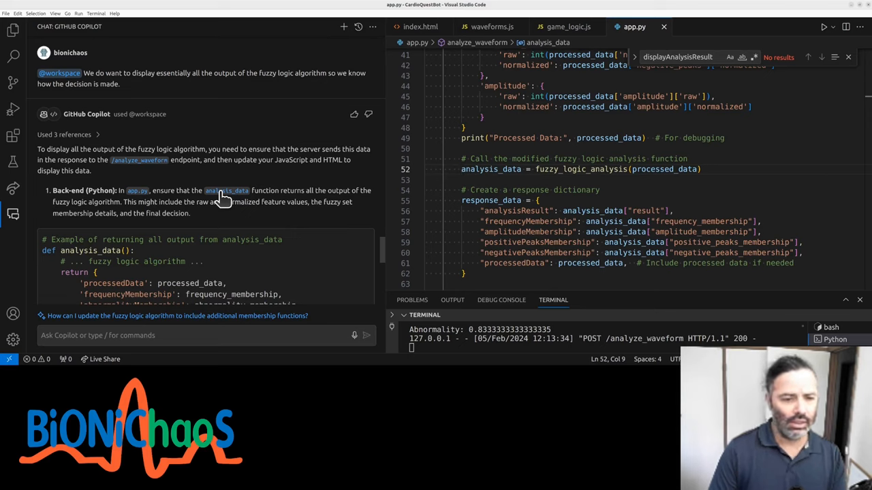
{"action": "scroll", "scroll_direction": "down", "scroll_amount": 3}
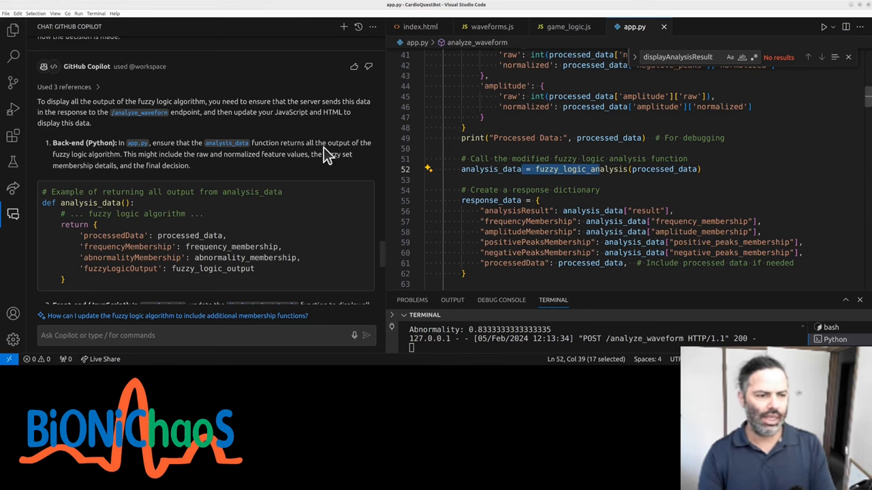
{"action": "left_click", "coordinate": [519, 169]}
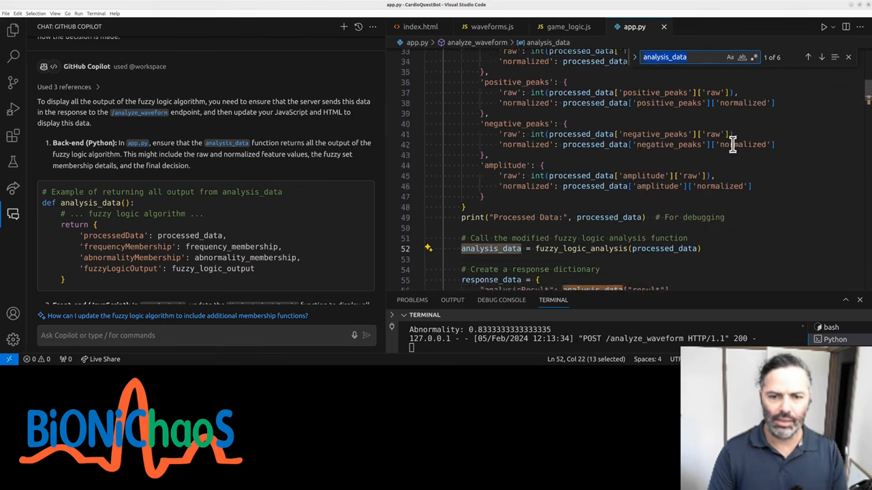
{"action": "scroll", "scroll_direction": "down", "scroll_amount": 3}
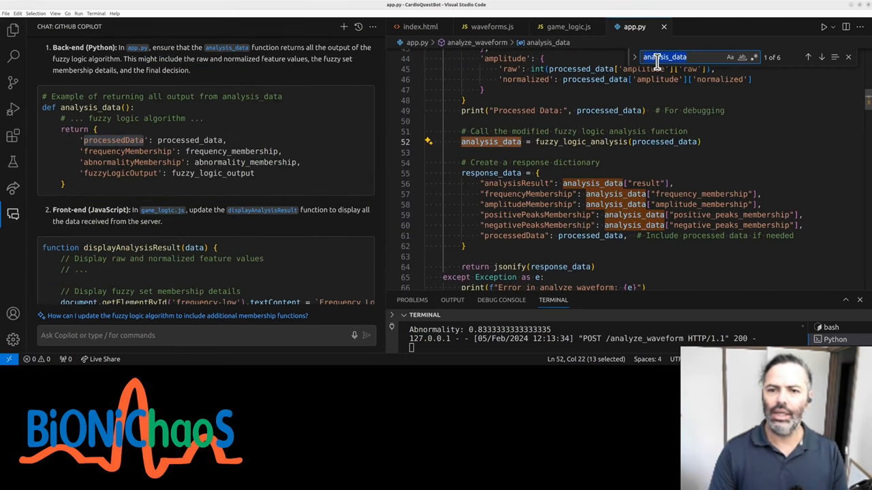
Search for processedData in the jsonify response, then open index.html from Copilot's step 3
{"action": "type", "text": "processedData"}
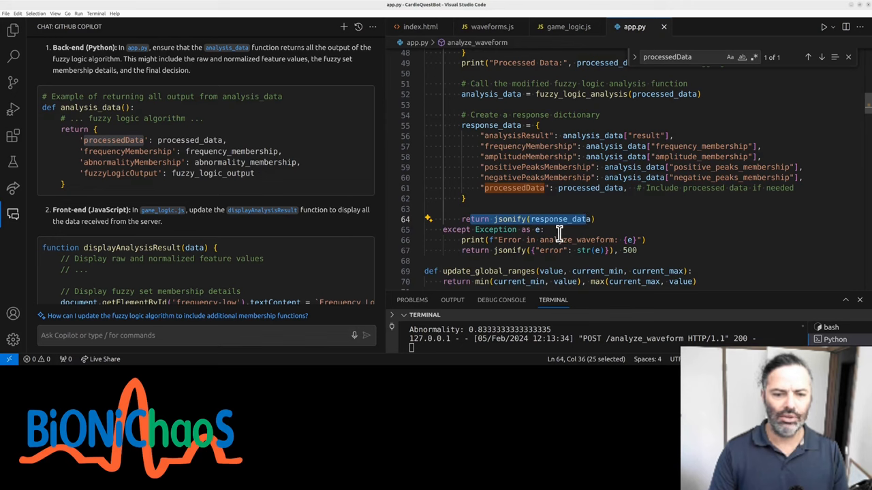
{"action": "scroll", "scroll_direction": "down", "scroll_amount": 3}
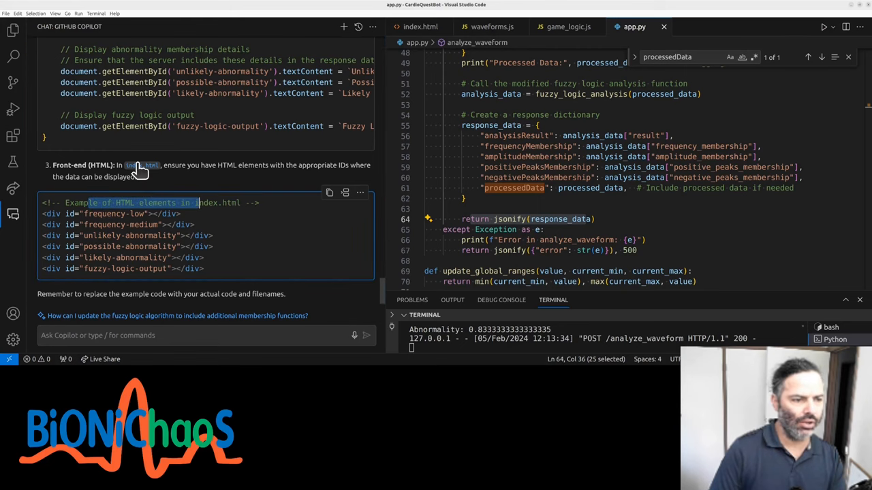
{"action": "left_click", "coordinate": [420, 27]}
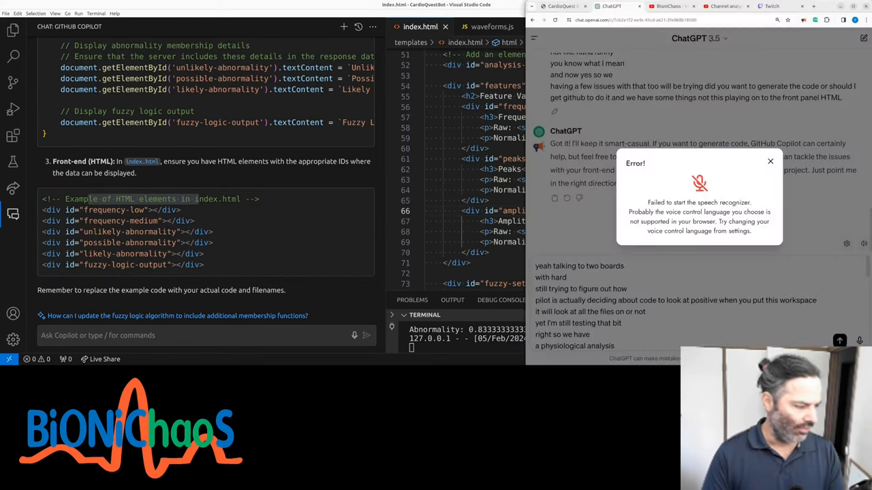
Dismiss the speech recognizer error and close the ChatGPT window, returning to VS Code
{"action": "left_click", "coordinate": [771, 161]}
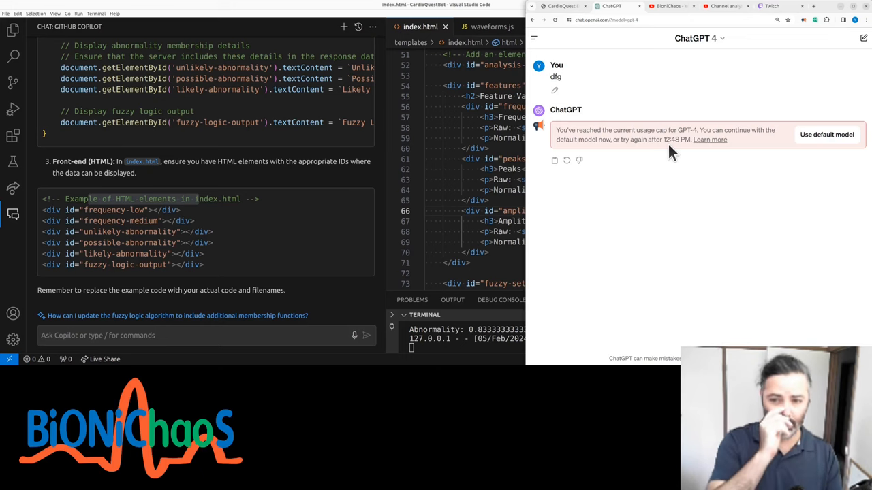
{"action": "left_click", "coordinate": [825, 135]}
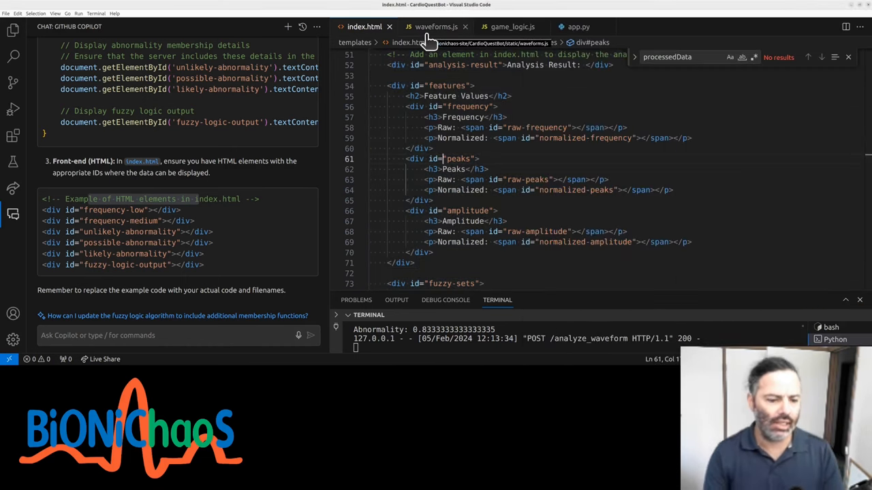
Ask Copilot 'Can you explain the structure of' the CardioQuestBot project
{"action": "left_click", "coordinate": [164, 335]}
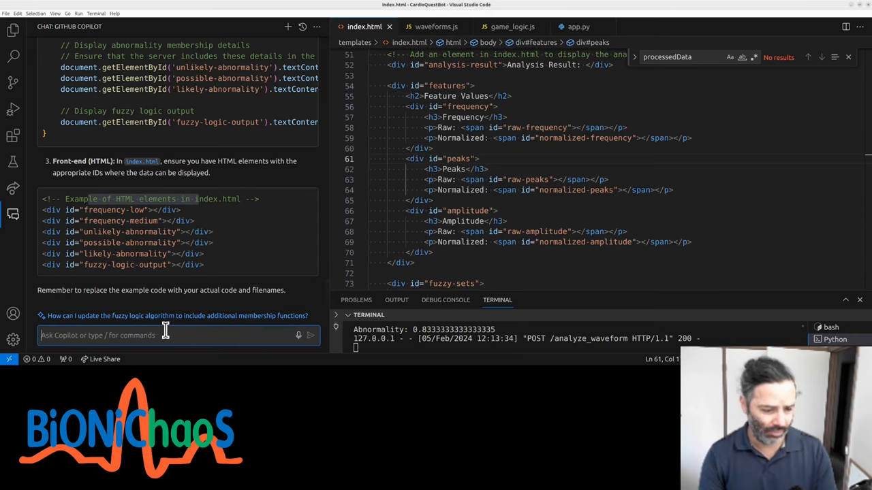
{"action": "type", "text": "/"}
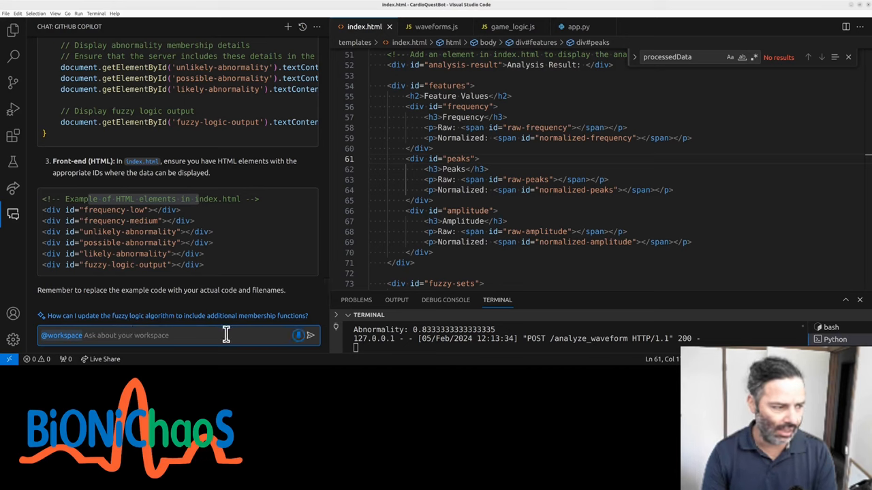
{"action": "type", "text": "Can you explain the structure of"}
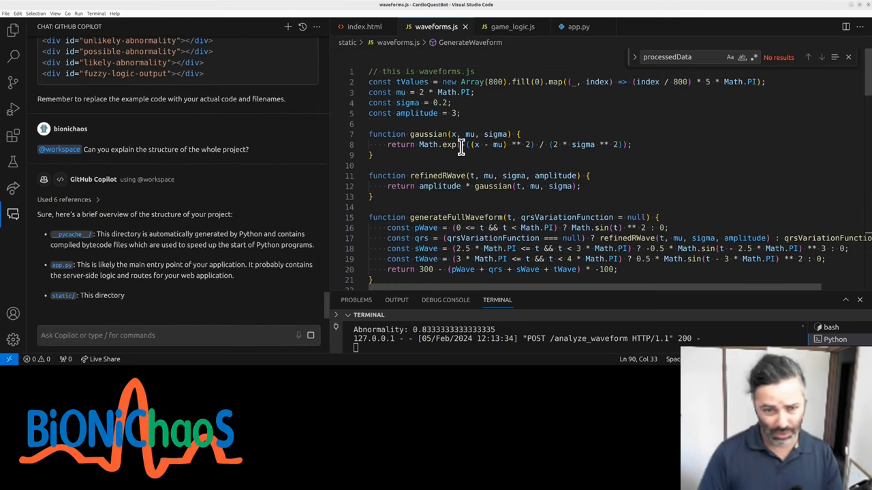
Review the Flask server code in app.py while Copilot explains the project structure
{"action": "left_click", "coordinate": [578, 27]}
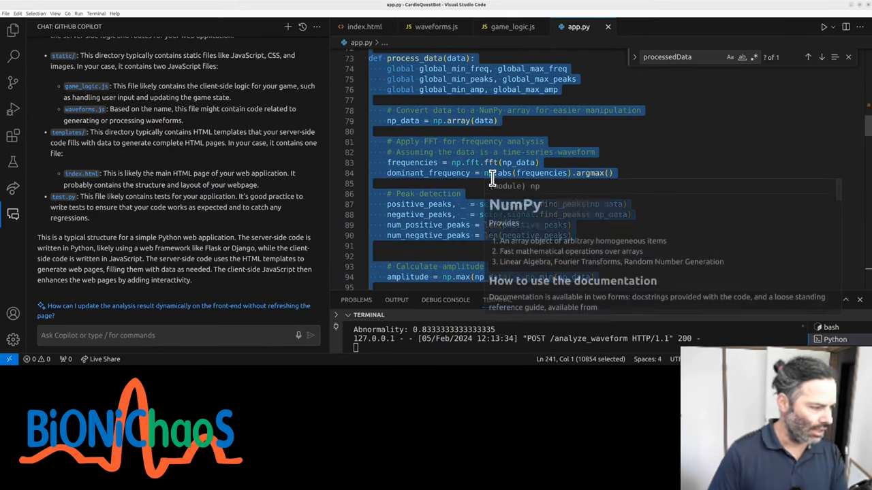
{"action": "right_click", "coordinate": [477, 204]}
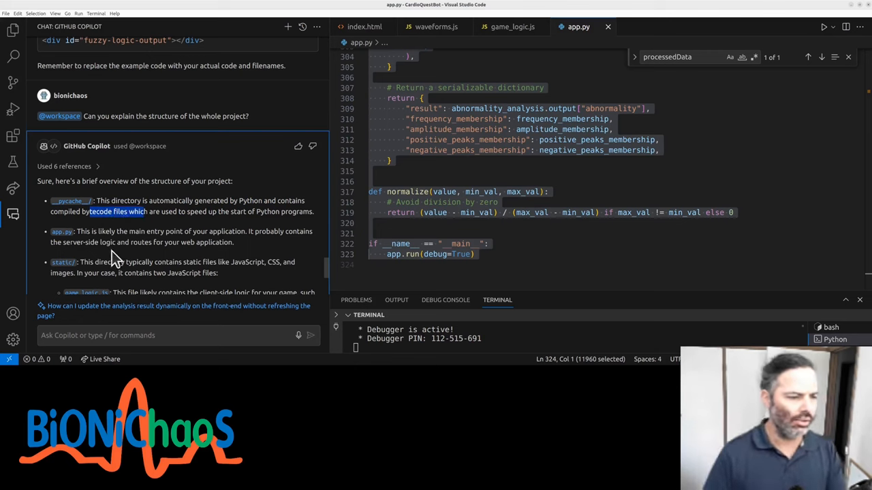
{"action": "scroll", "scroll_direction": "down", "scroll_amount": 3}
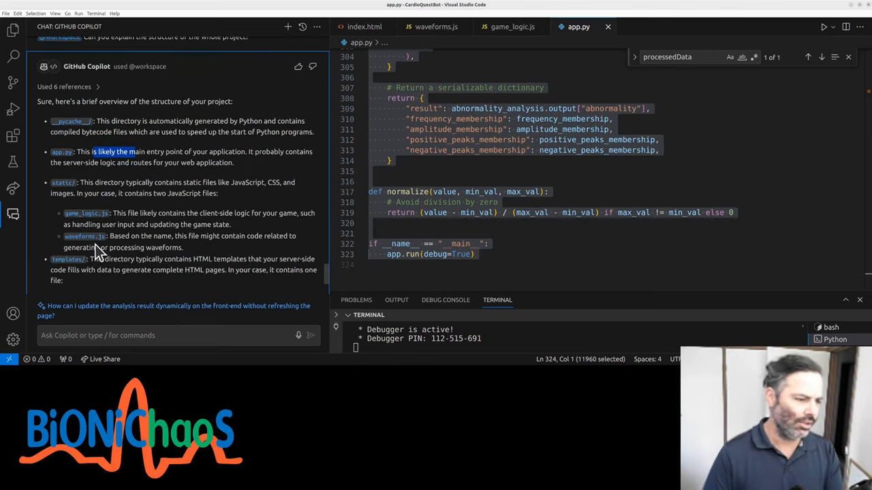
{"action": "scroll", "scroll_direction": "down", "scroll_amount": 3}
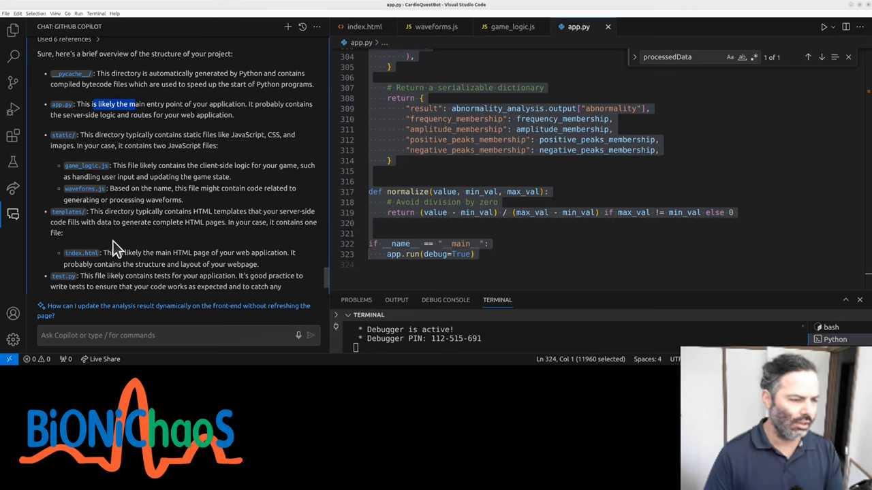
{"action": "scroll", "scroll_direction": "down", "scroll_amount": 3}
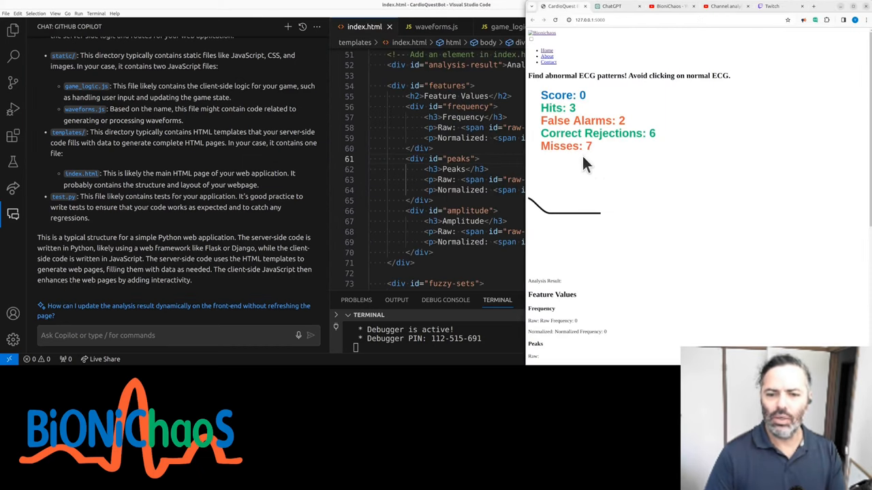
{"action": "scroll", "scroll_direction": "down", "scroll_amount": 3}
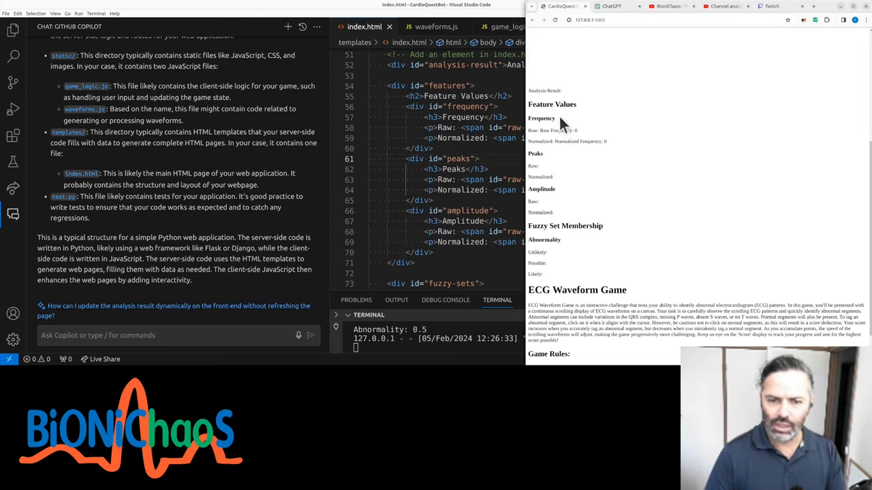
{"action": "double_click", "coordinate": [551, 103]}
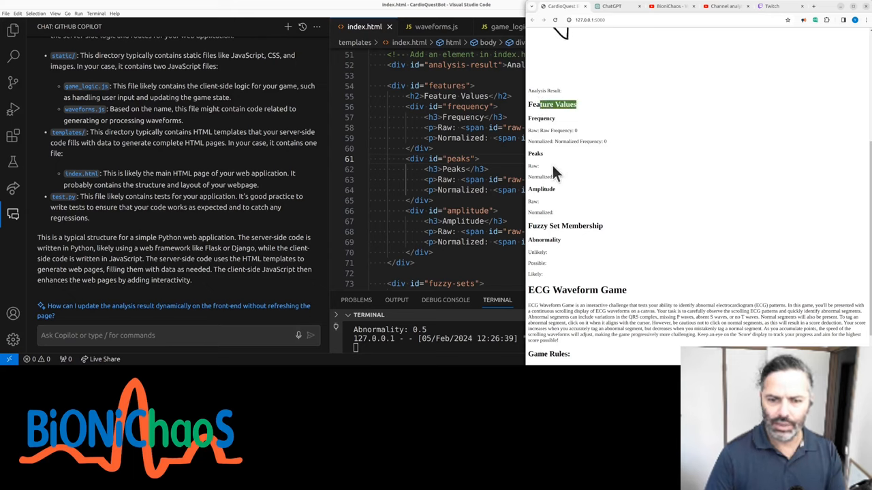
{"action": "mouse_move", "coordinate": [570, 267]}
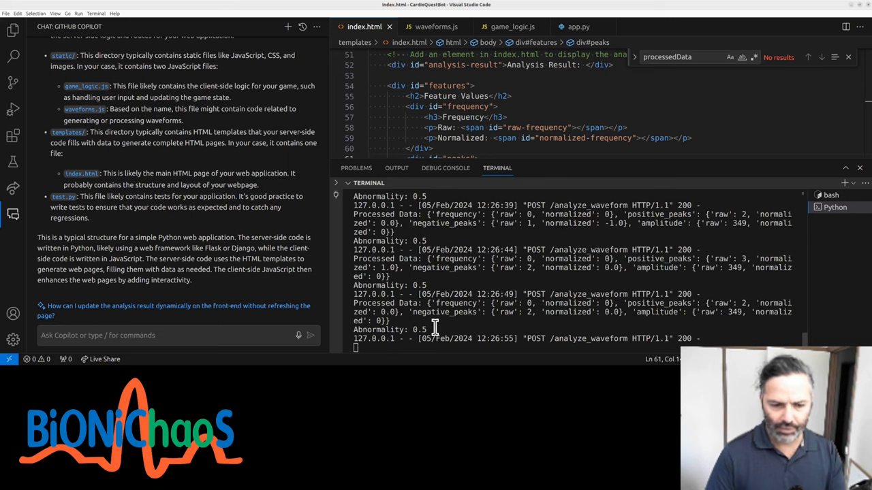
Ask Copilot whether the logged data is to be displayed on the front panel and pick out displayAnalysisResult
{"action": "type", "text": "Is this mean"}
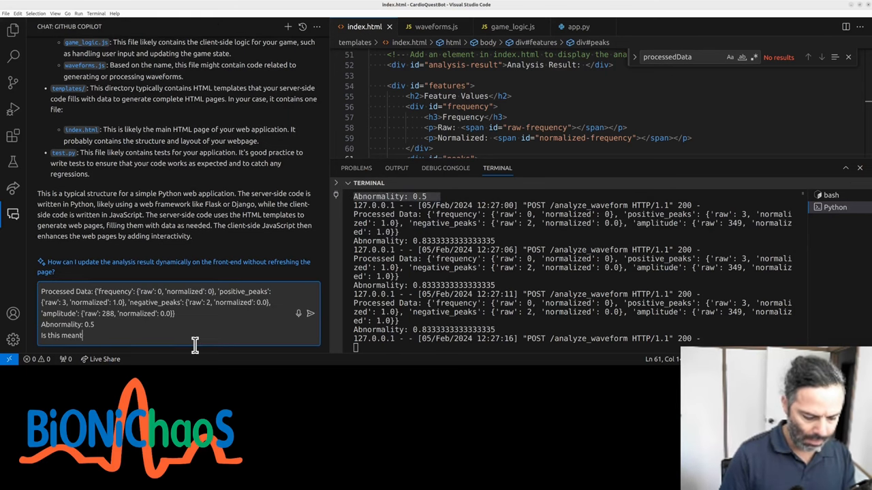
{"action": "type", "text": "to be"}
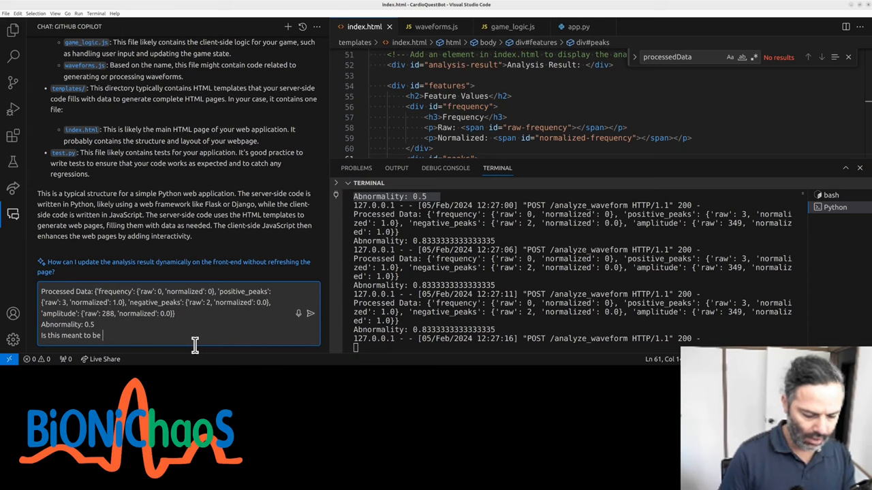
{"action": "type", "text": "displayed"}
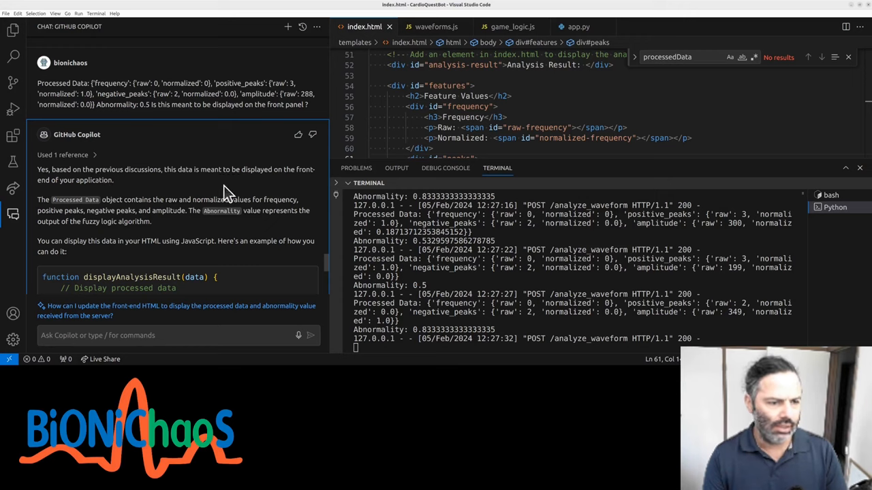
{"action": "mouse_move", "coordinate": [139, 207]}
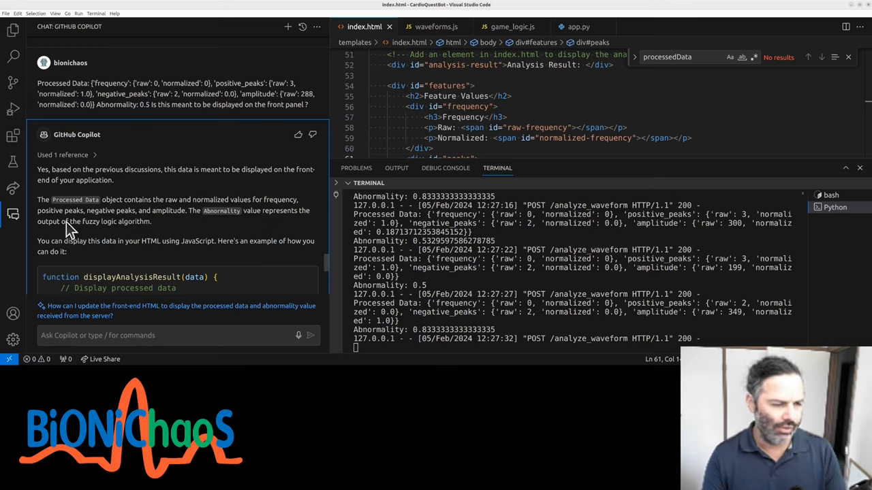
{"action": "mouse_move", "coordinate": [150, 239]}
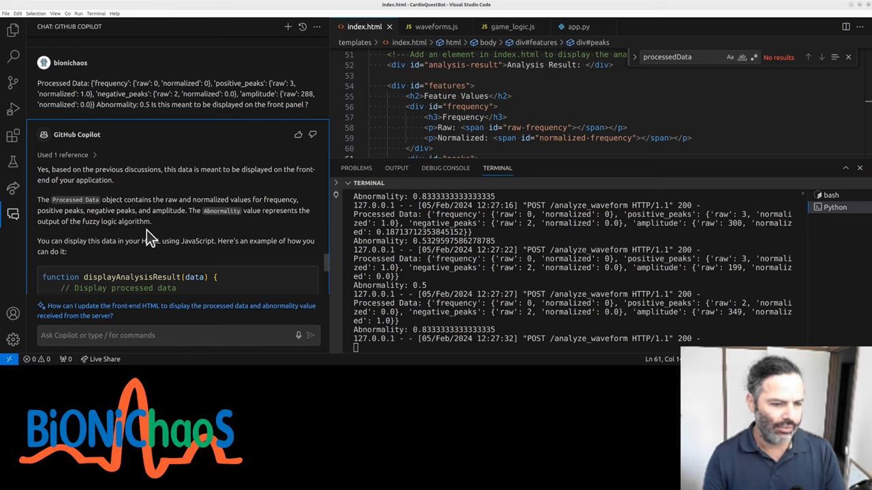
{"action": "mouse_move", "coordinate": [56, 252]}
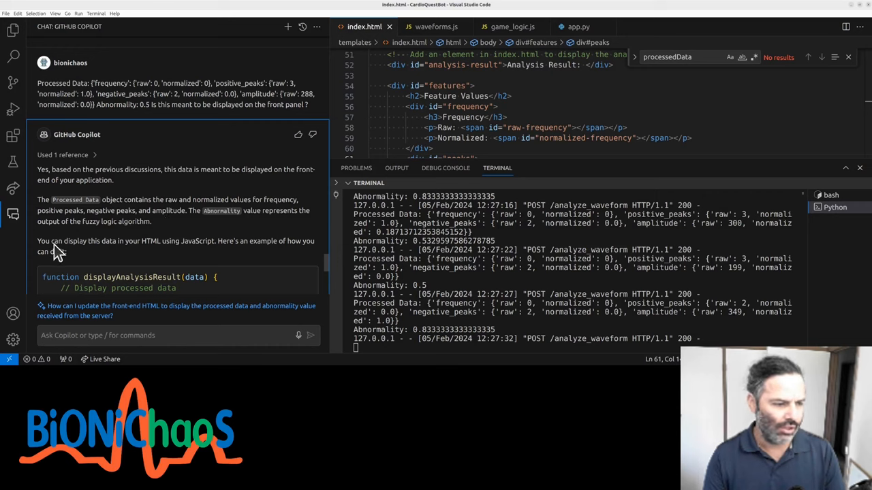
{"action": "scroll", "scroll_direction": "down", "scroll_amount": 3}
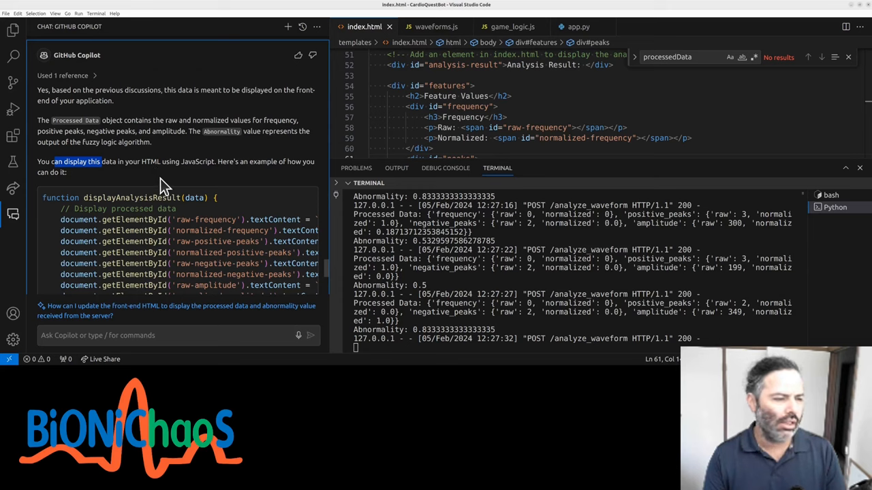
{"action": "mouse_move", "coordinate": [123, 180]}
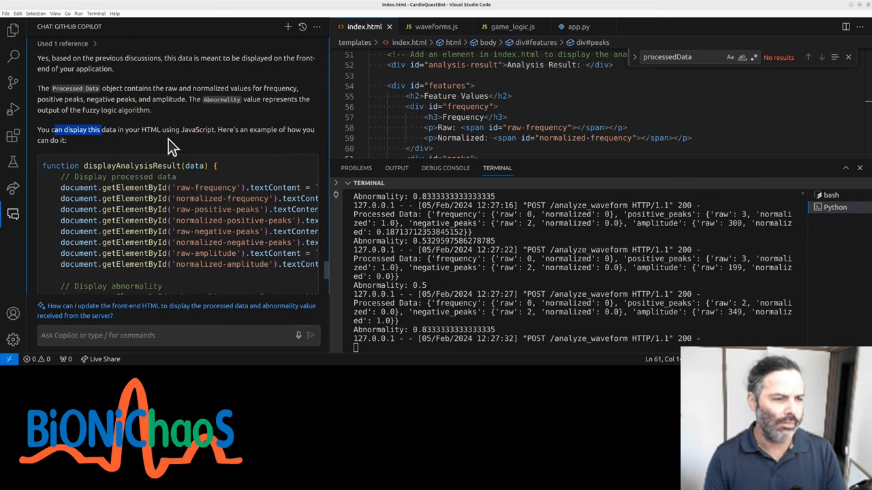
{"action": "double_click", "coordinate": [133, 167]}
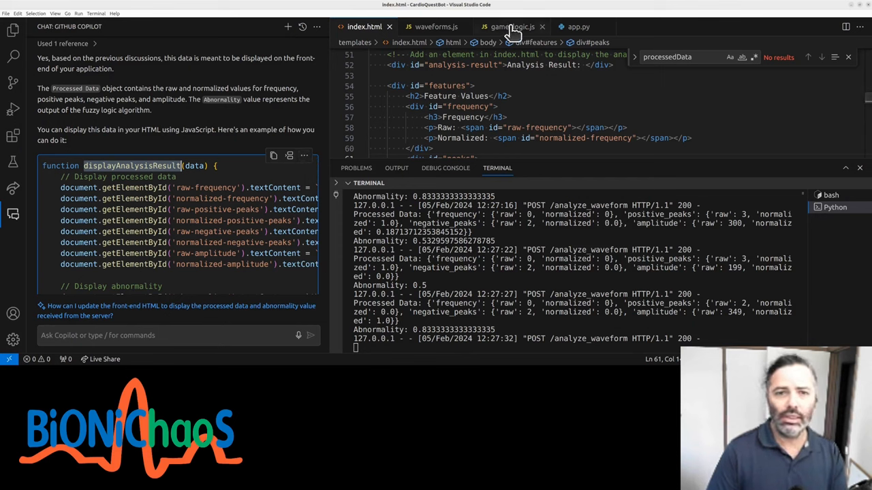
Jump to the displayAnalysisResult definition in game_logic.js and start an 'update' action on it
{"action": "left_click", "coordinate": [513, 28]}
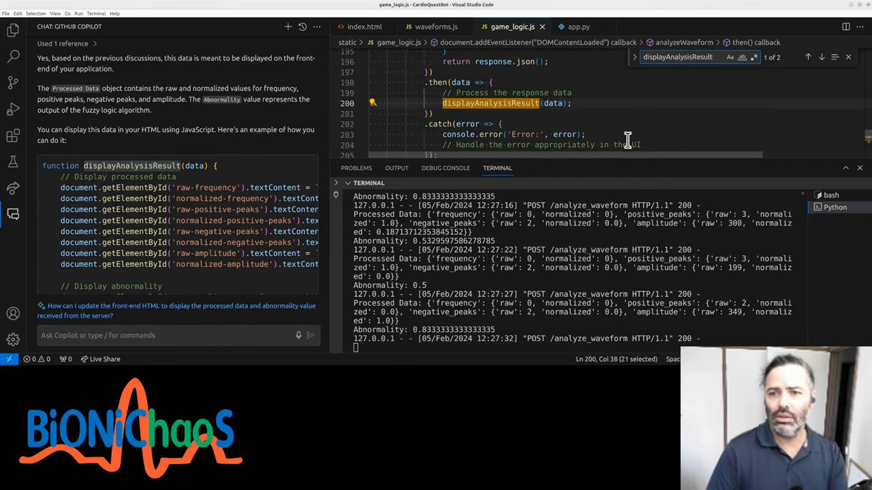
{"action": "left_click", "coordinate": [820, 58]}
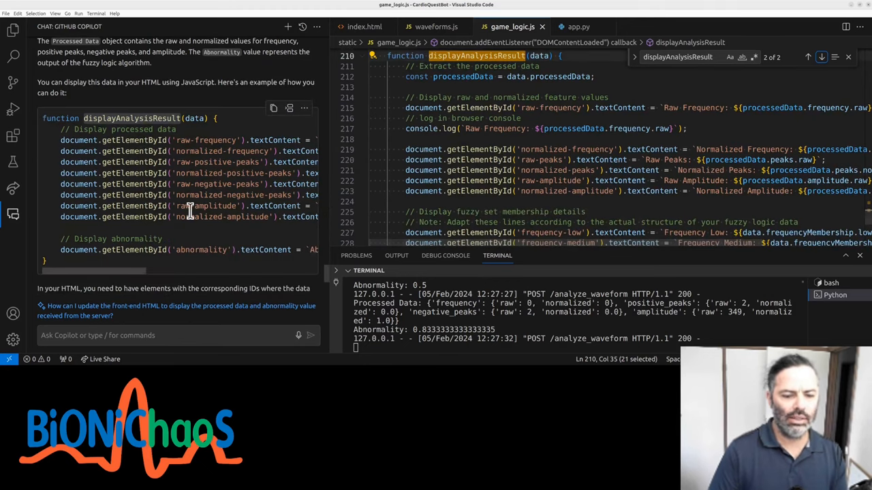
{"action": "scroll", "scroll_direction": "down", "scroll_amount": 3}
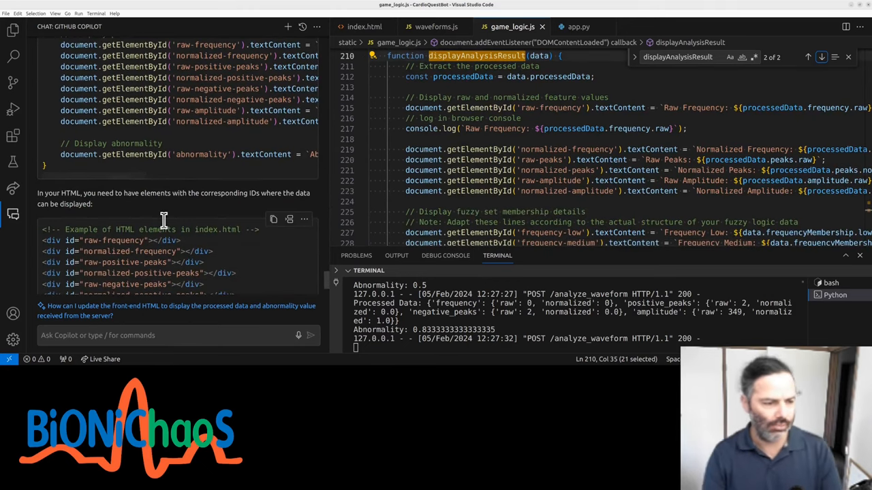
{"action": "scroll", "scroll_direction": "down", "scroll_amount": 3}
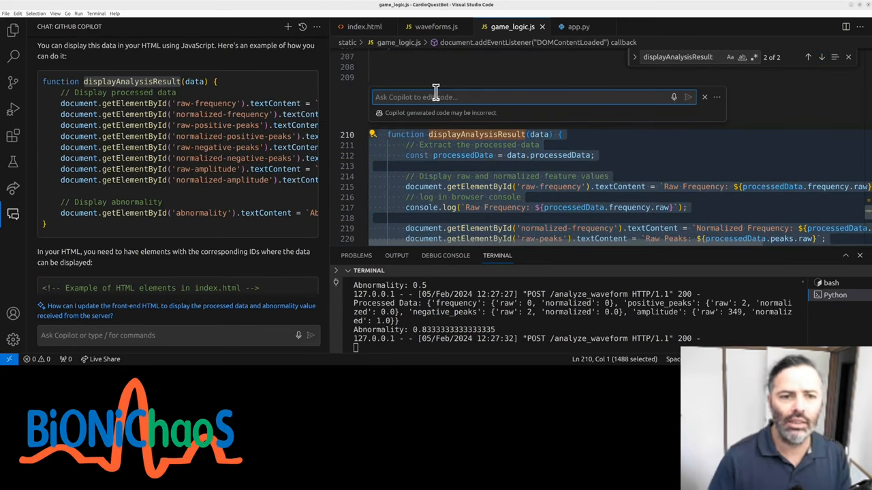
{"action": "right_click", "coordinate": [436, 167]}
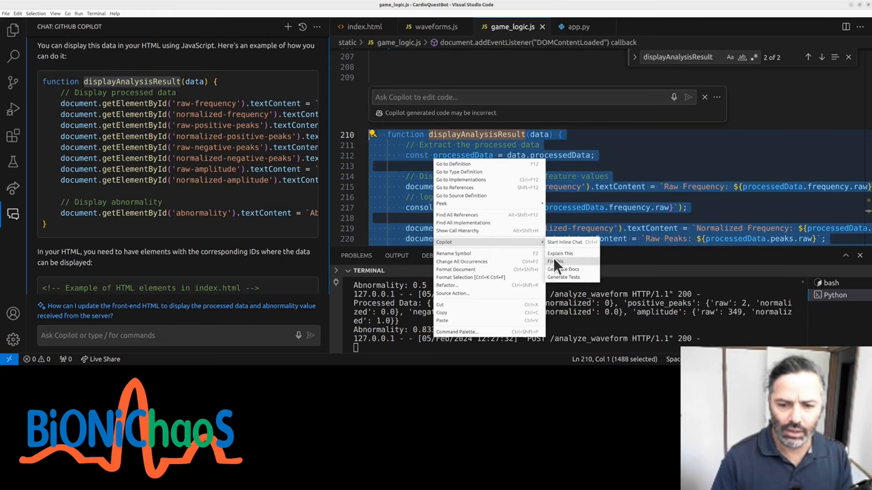
{"action": "type", "text": "update"}
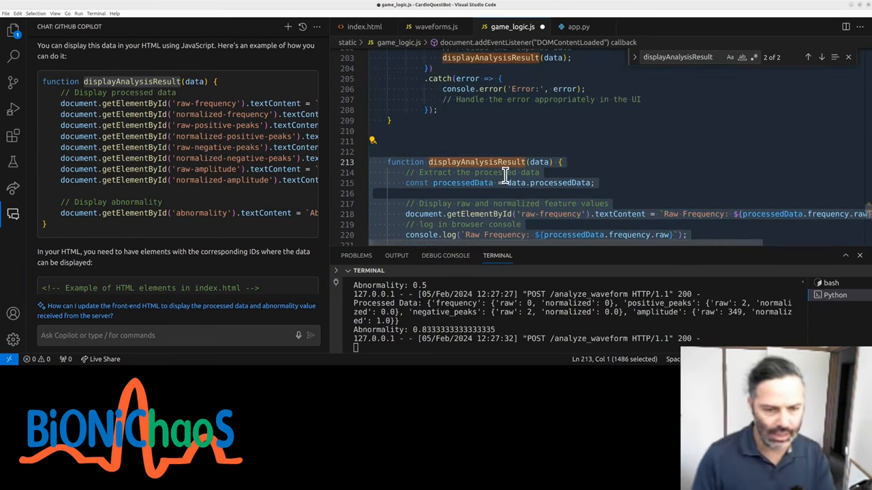
Switch to index.html to add Copilot's example result divs including abnormality
{"action": "left_click", "coordinate": [820, 57]}
{"action": "type", "text": "@workspace"}
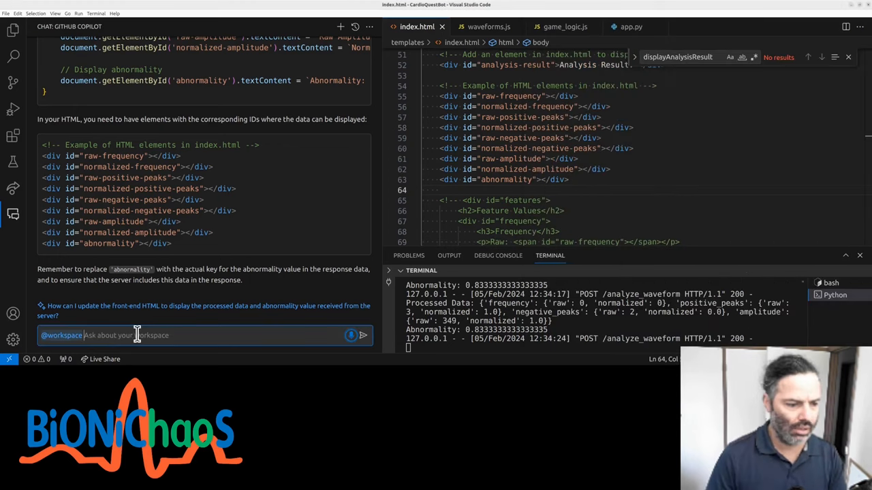
{"action": "mouse_move", "coordinate": [155, 311]}
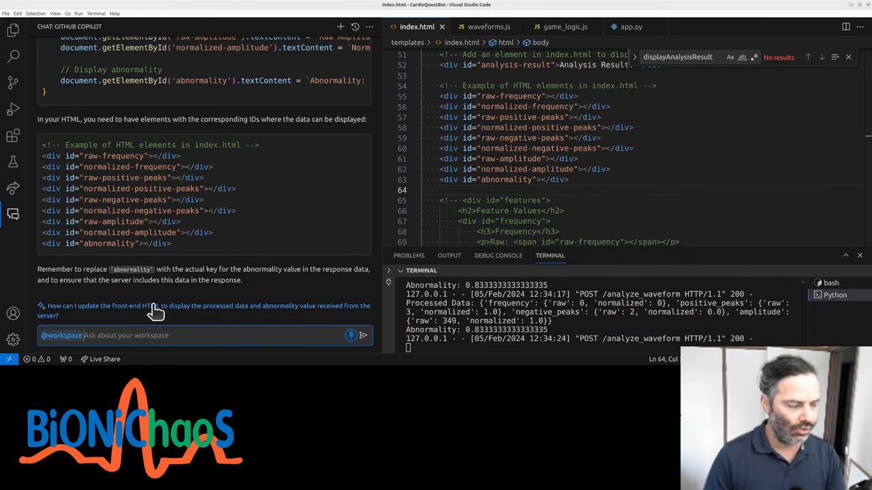
Tell Copilot the peaks should not be normalized nor used by the physiological algorithm
{"action": "type", "text": "/ The pigs should not"}
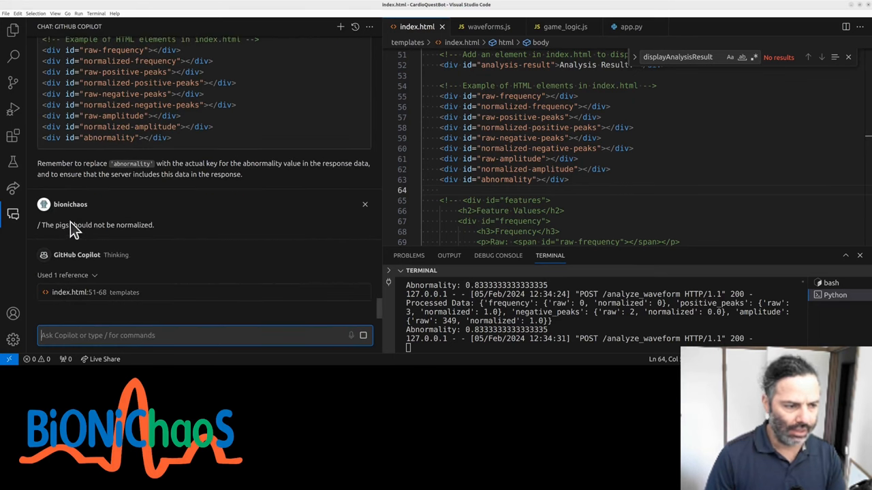
{"action": "type", "text": "Okay"}
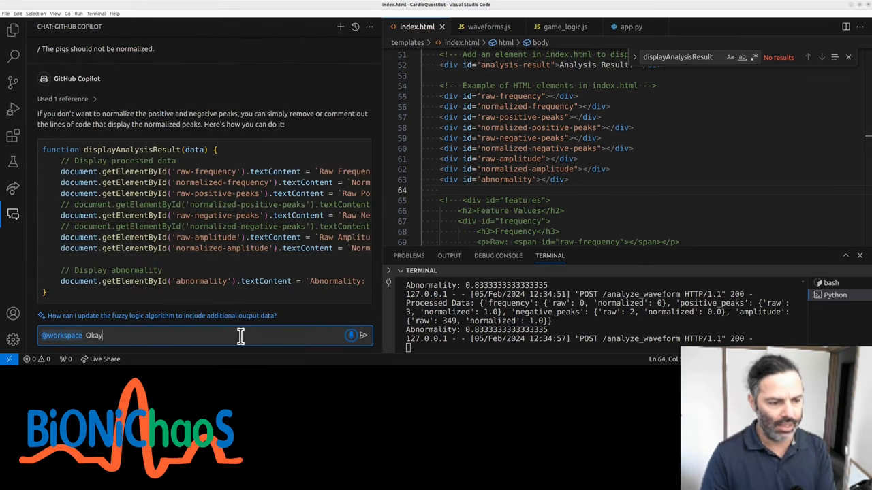
{"action": "type", "text": "Again, the pig should not be normalized. I don't want just to not show them, but"}
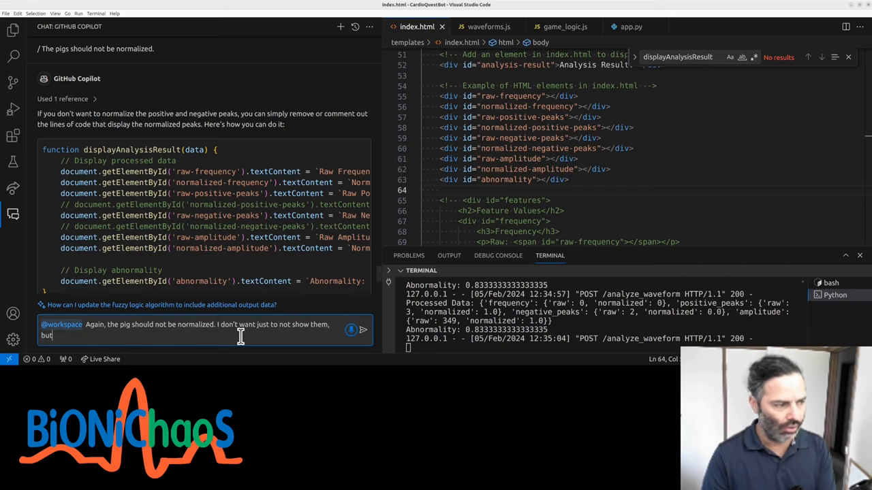
{"action": "type", "text": "I also don't want"}
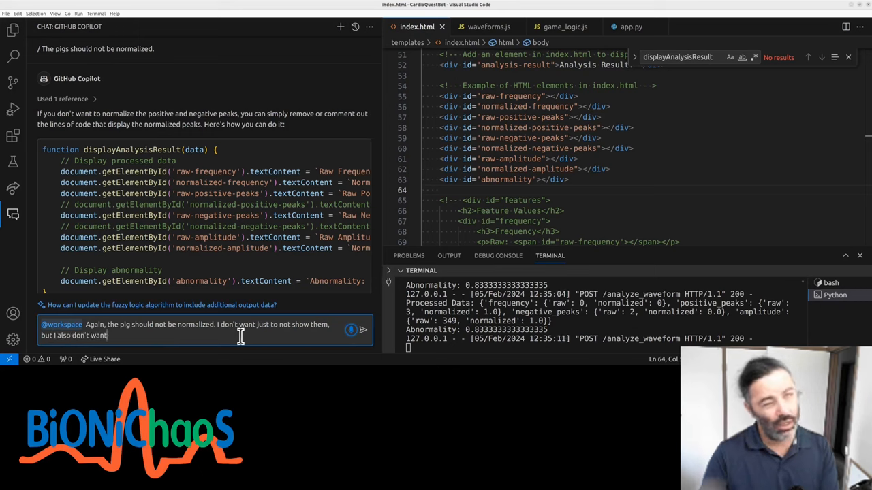
{"action": "type", "text": "the physiological algorithm"}
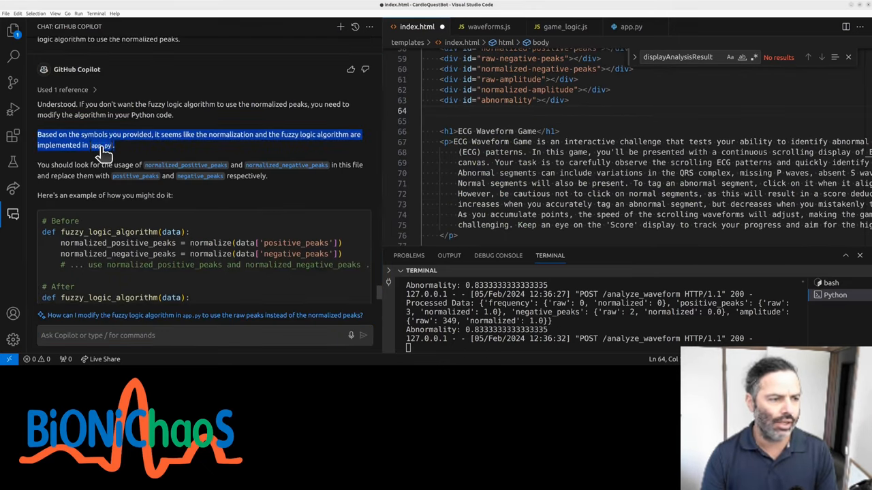
Check app.py and reply to Copilot that there is only a fuzzy_logic_analysis function
{"action": "left_click", "coordinate": [488, 27]}
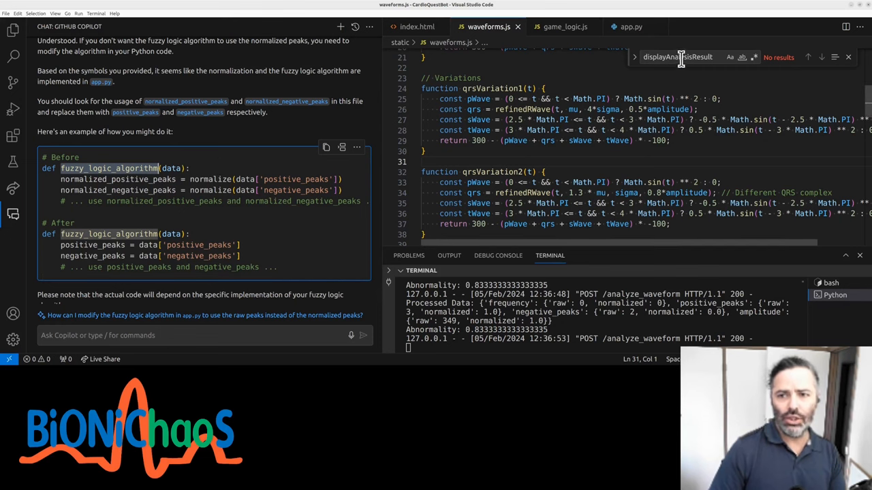
{"action": "left_click", "coordinate": [630, 28]}
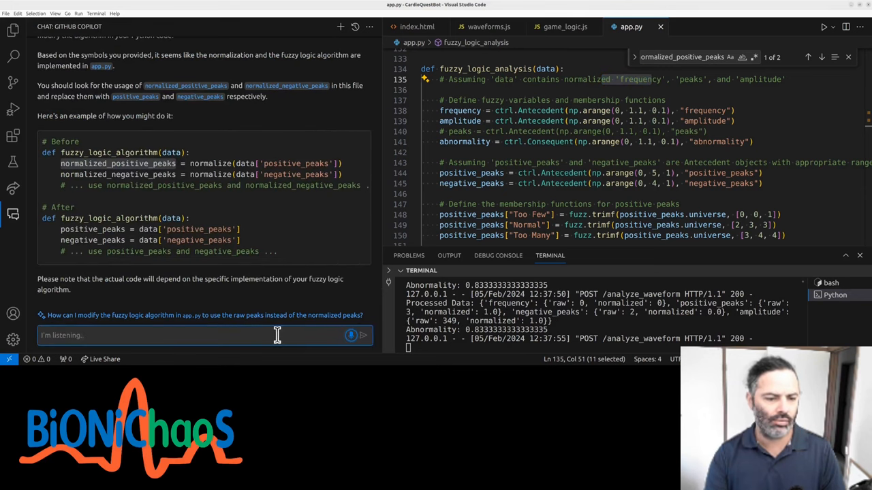
{"action": "type", "text": "There is"}
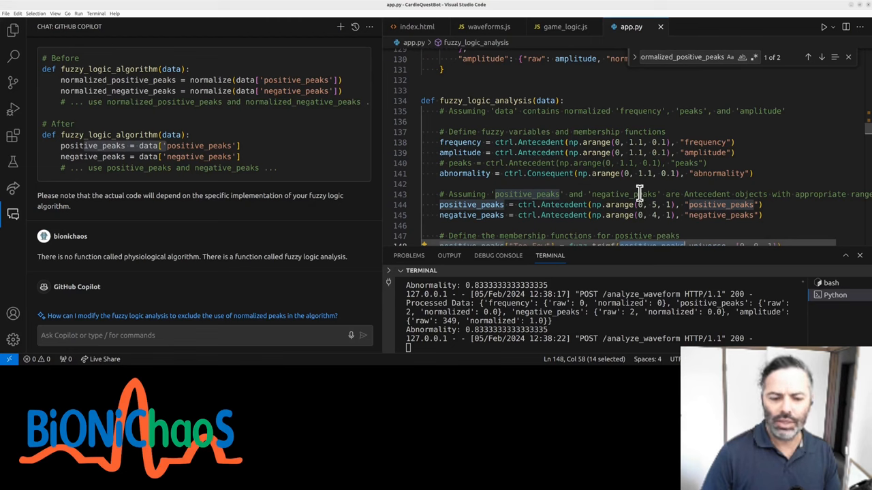
{"action": "scroll", "scroll_direction": "down", "scroll_amount": 3}
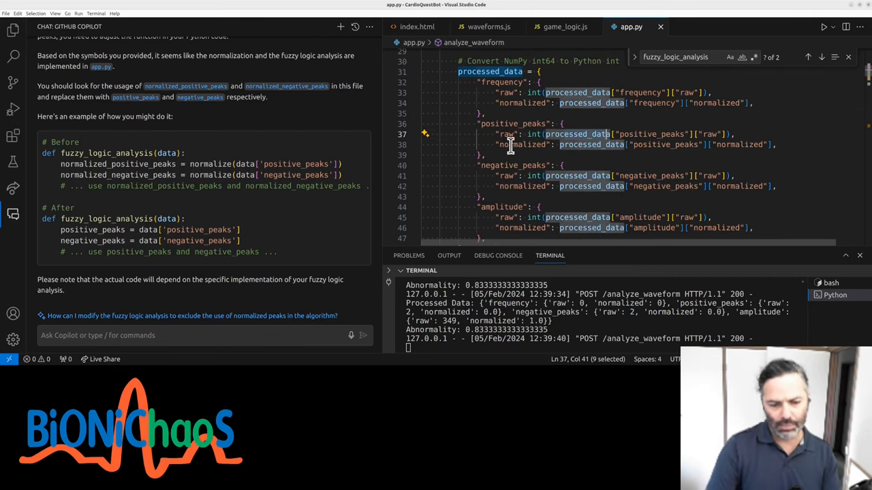
{"action": "mouse_move", "coordinate": [593, 52]}
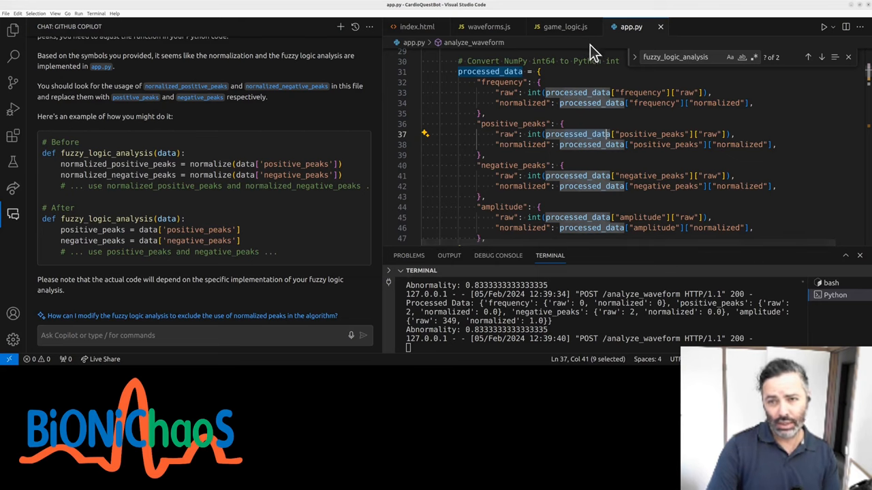
Select processed_data and jump to the fuzzy_logic_analysis definition with its peak membership functions
{"action": "double_click", "coordinate": [489, 71]}
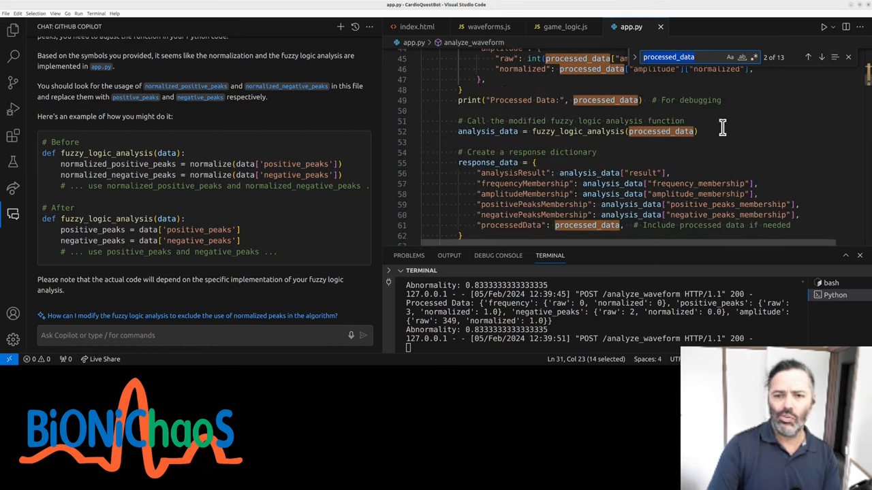
{"action": "mouse_move", "coordinate": [559, 131]}
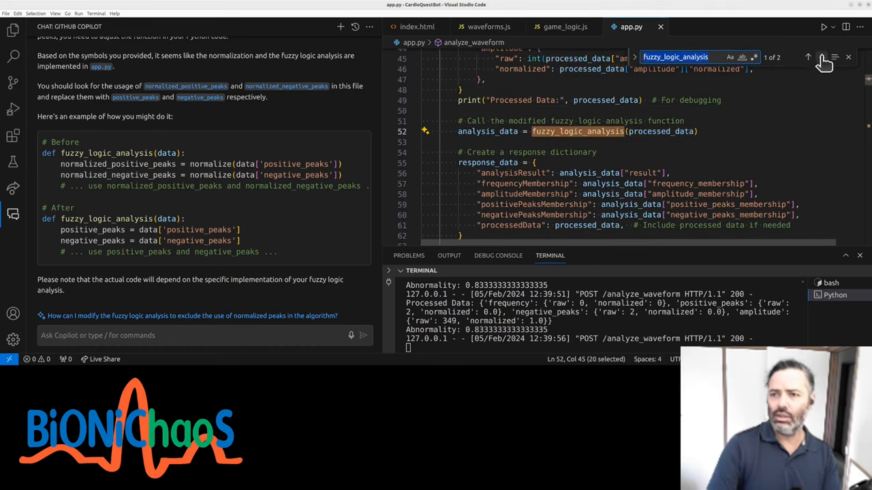
{"action": "left_click", "coordinate": [822, 58]}
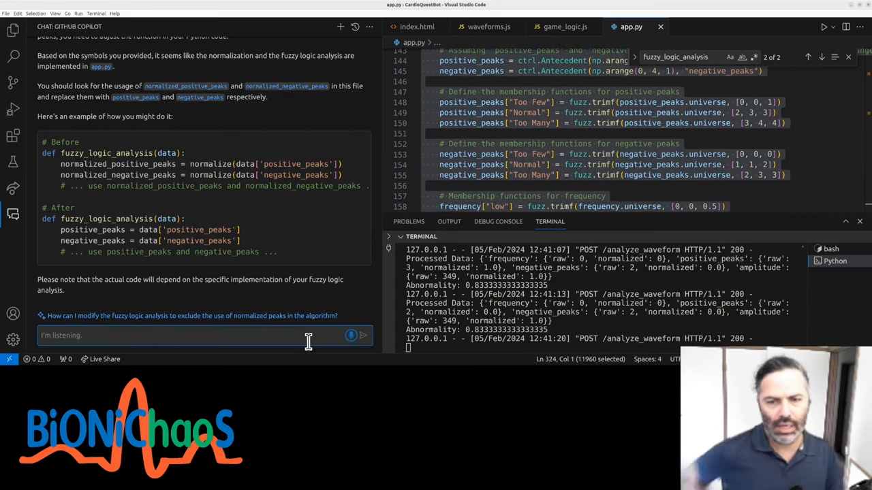
Ask Copilot how to make fuzzy logic use raw positive and negative peaks, not the normalized version
{"action": "type", "text": "How do we make sure"}
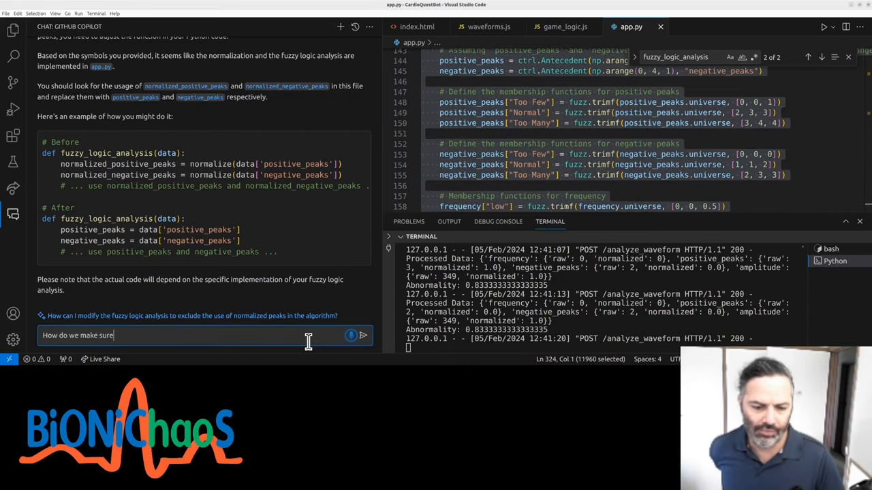
{"action": "type", "text": "that for the fuzzy logic analysis"}
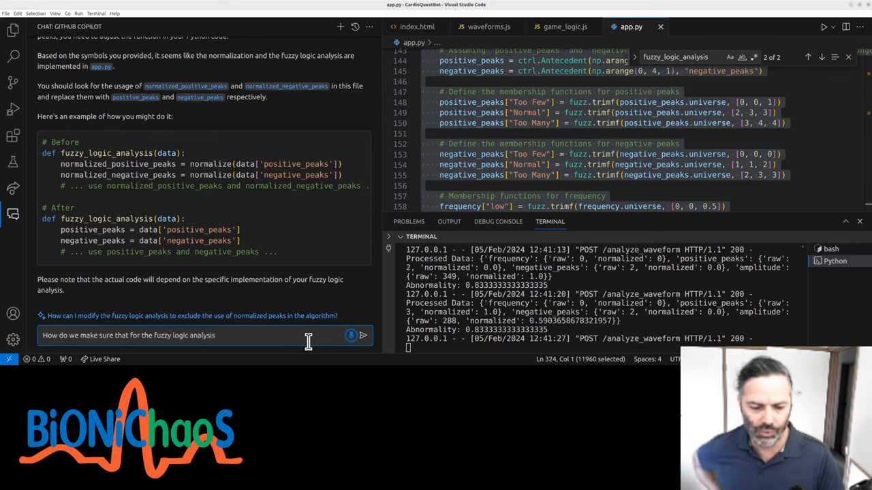
{"action": "type", "text": ", we use the"}
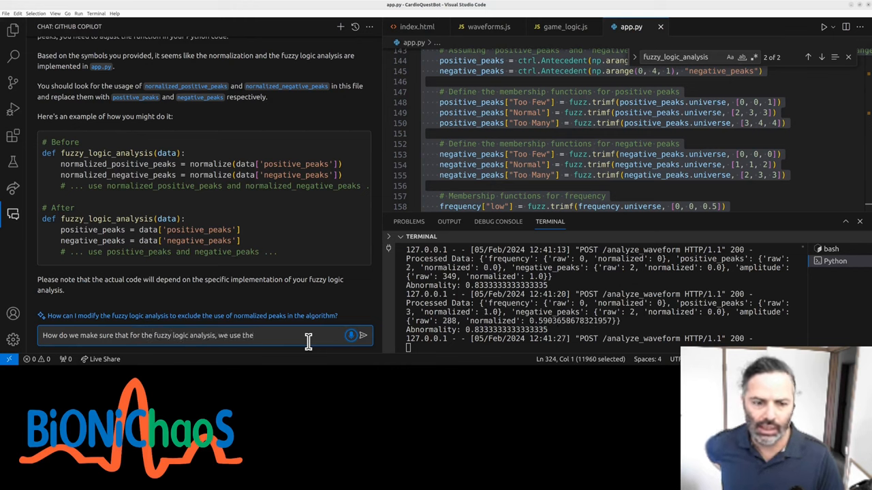
{"action": "type", "text": "raw and negative and"}
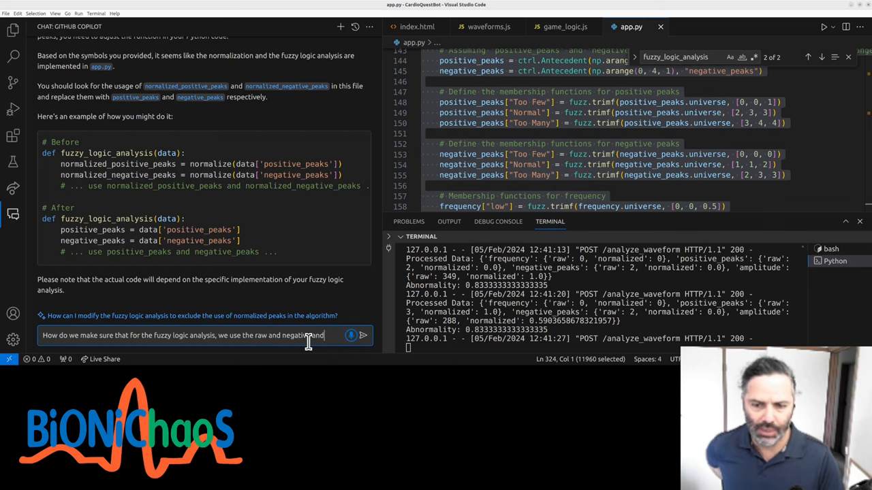
{"action": "type", "text": "positive pix, not"}
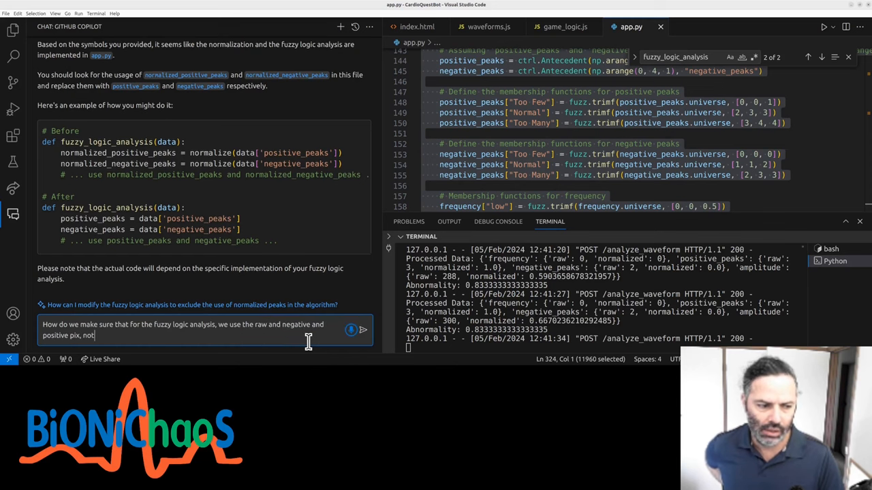
{"action": "type", "text": "the normalized version"}
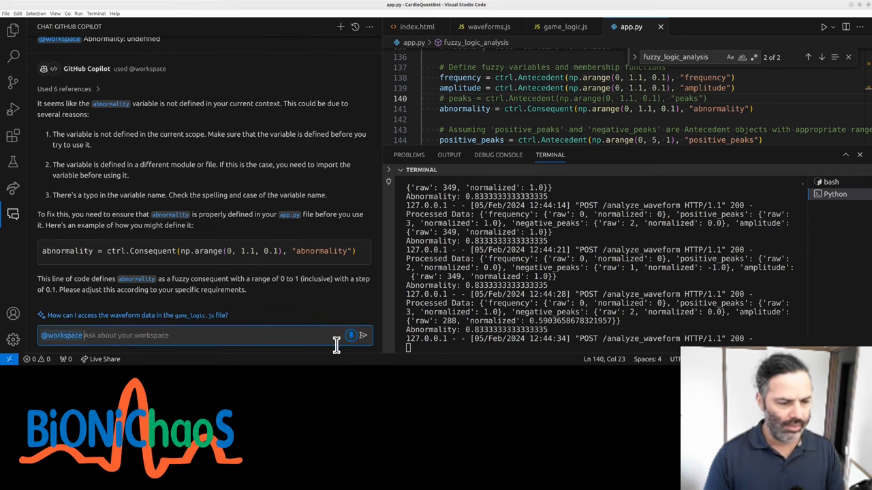
Send 'It might be a case sensitivity issue' to Copilot and enable Match Case for the abnormality search
{"action": "type", "text": "It might be a case sensitivity issue"}
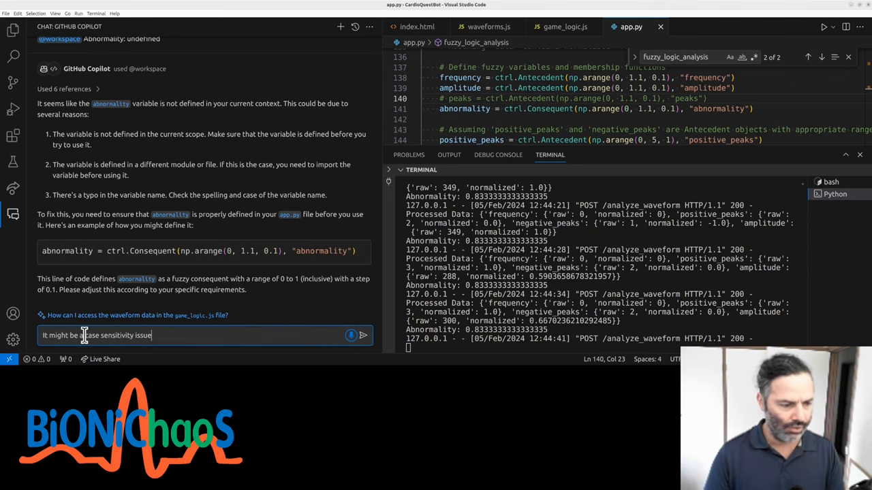
{"action": "left_click", "coordinate": [362, 335]}
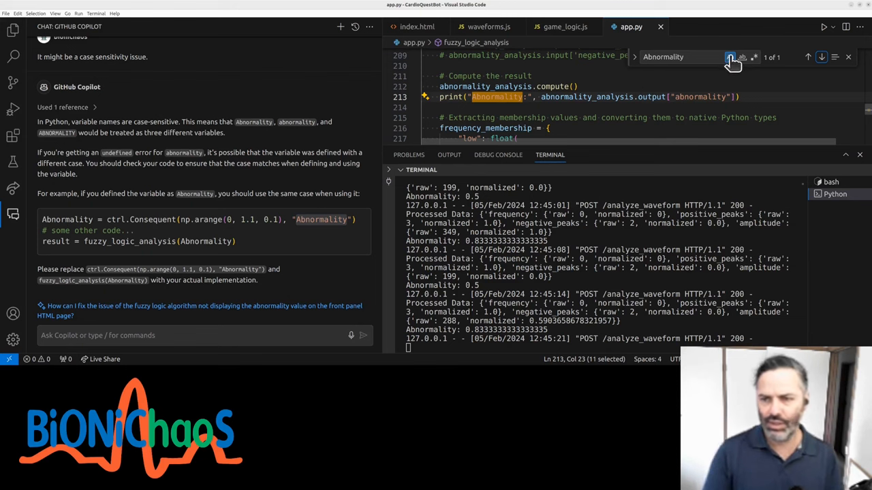
{"action": "left_click", "coordinate": [731, 58]}
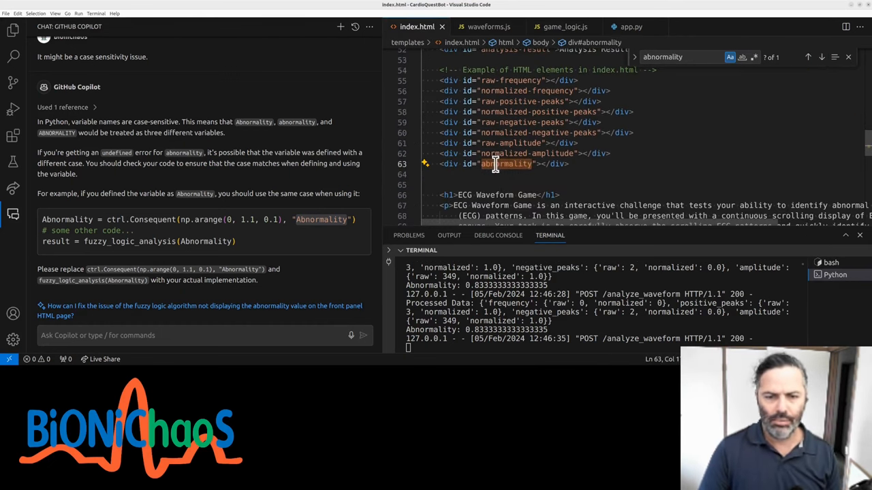
Add the 'abnormality' in data guard to game_logic.js, check app.py, and report the missing-property error to Copilot
{"action": "double_click", "coordinate": [507, 163]}
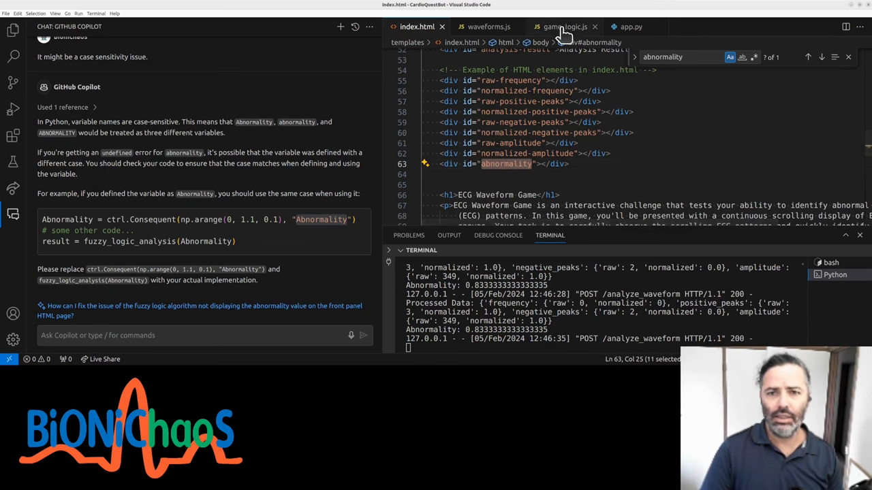
{"action": "left_click", "coordinate": [564, 27]}
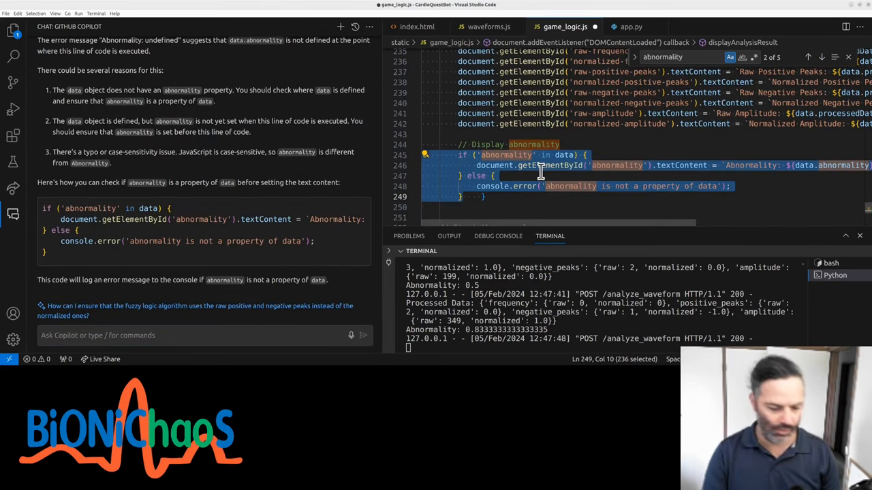
{"action": "left_click", "coordinate": [629, 27]}
{"action": "type", "text": "abnormality is not a property of data"}
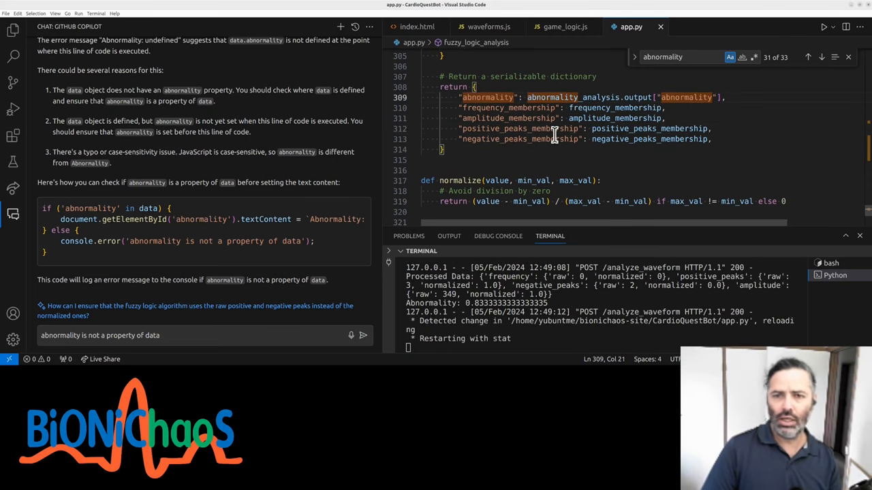
{"action": "left_click", "coordinate": [564, 27]}
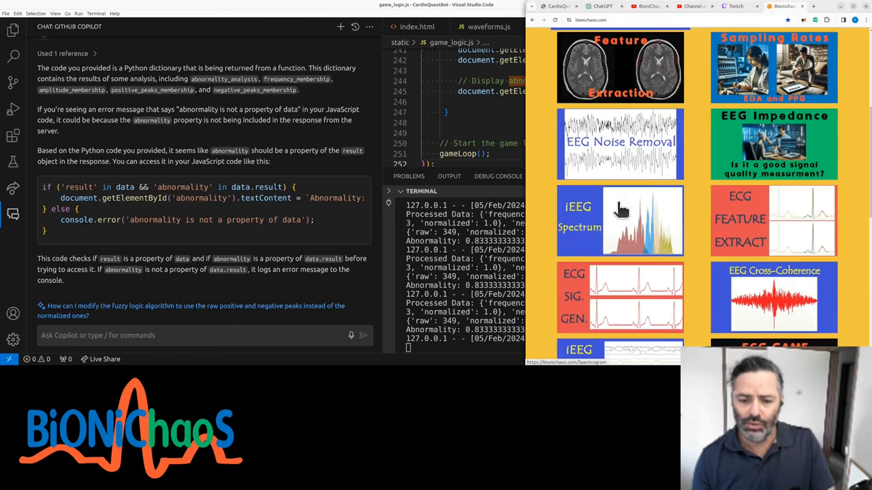
Launch the ECG waveform game and flag four scrolling segments as abnormal, updating score and hits
{"action": "left_click", "coordinate": [620, 221]}
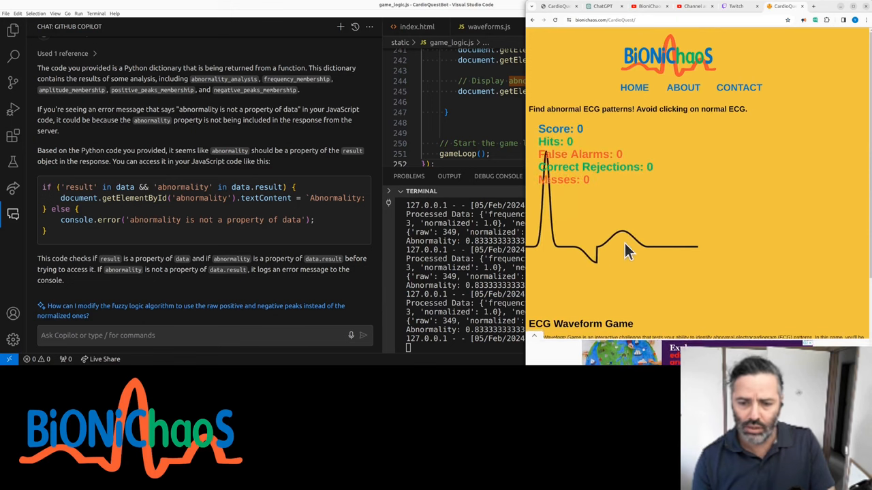
{"action": "left_click", "coordinate": [627, 252]}
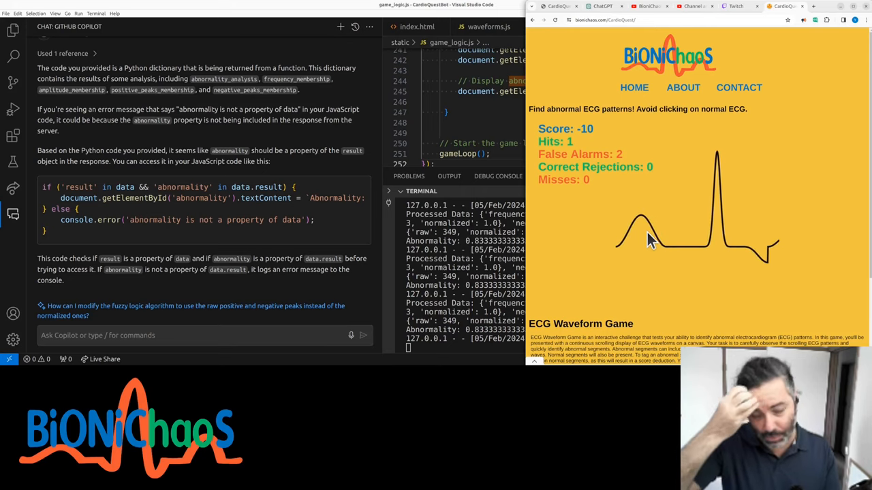
{"action": "left_click", "coordinate": [647, 238]}
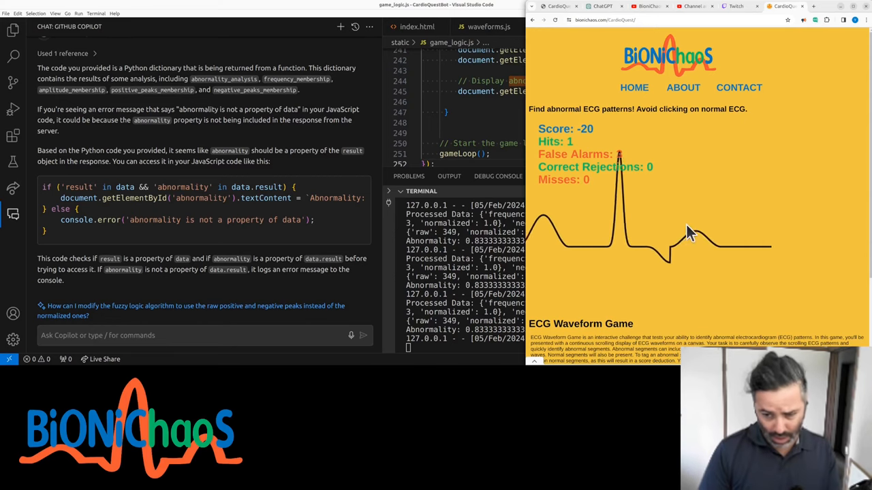
{"action": "left_click", "coordinate": [688, 231]}
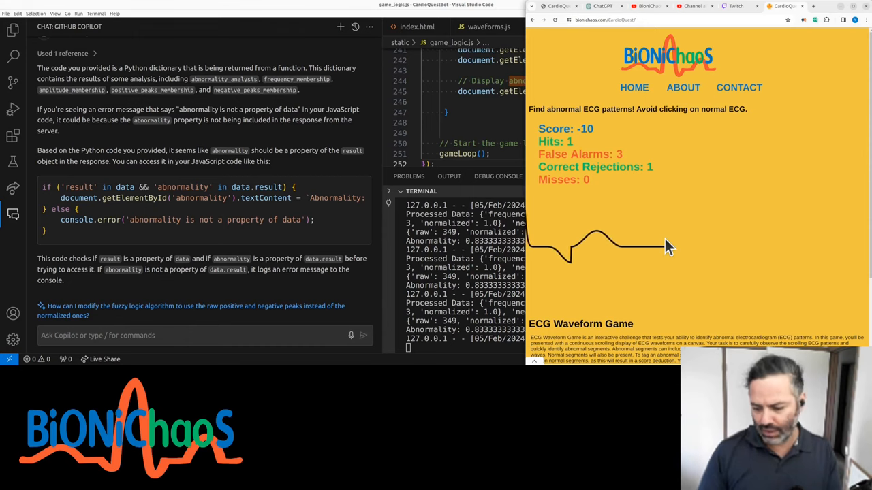
{"action": "left_click", "coordinate": [668, 247]}
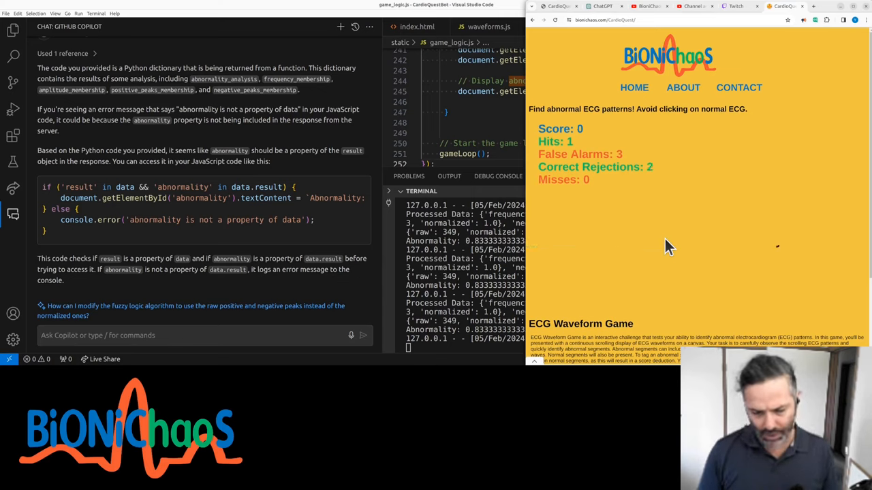